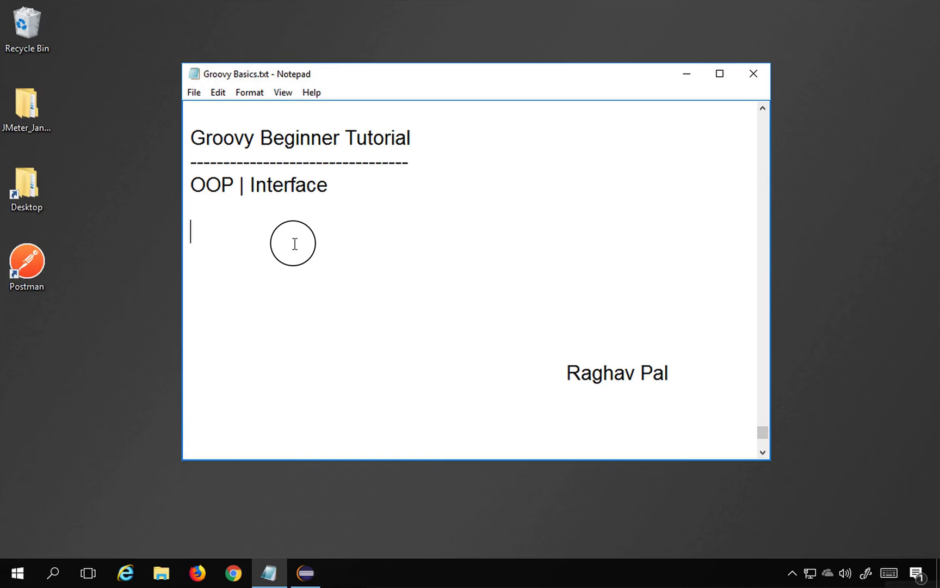
Step: Switch from the Notepad tutorial notes to the Chrome window showing Google
double_click(281, 185)
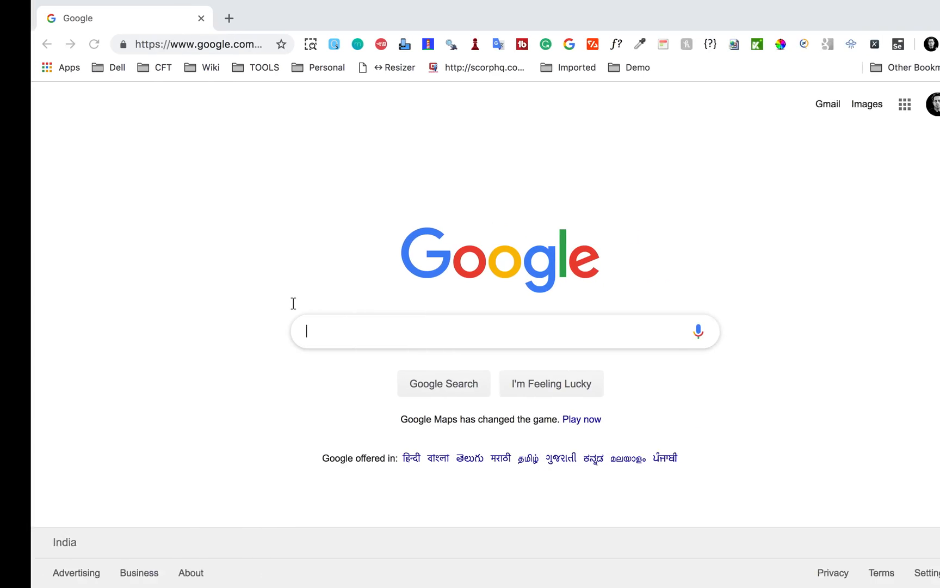
Step: Search Google for 'object oriented programming what is an interface' via the suggestion
text(ob)
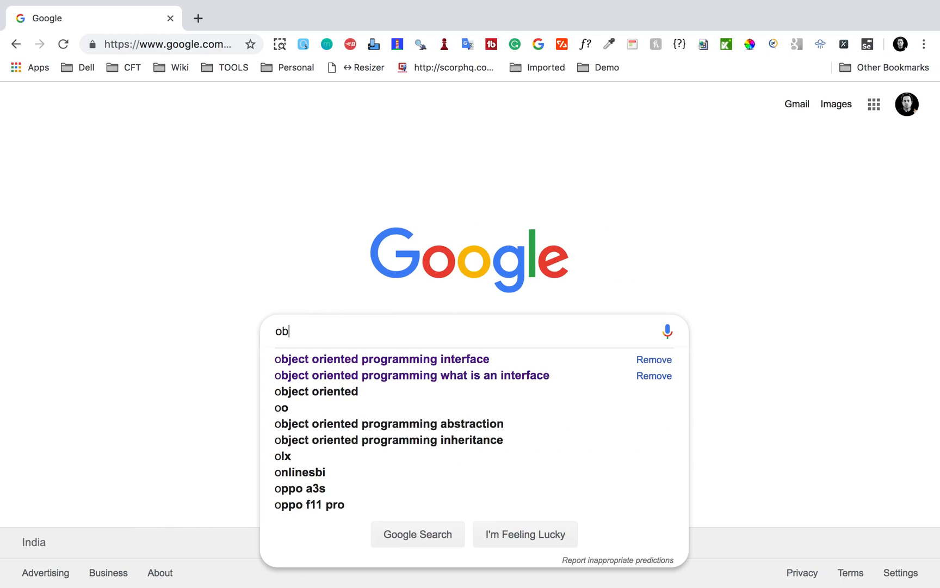
click(411, 374)
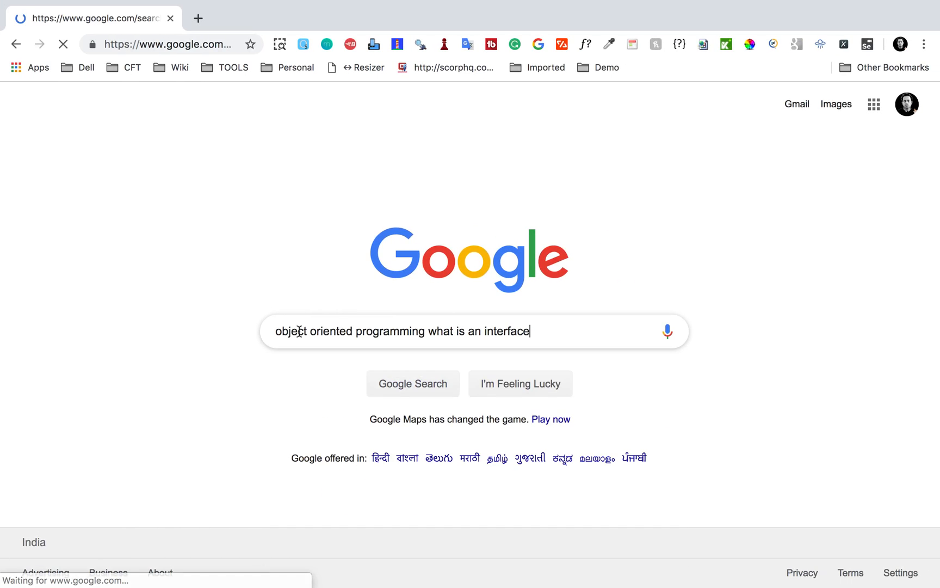
key(enter)
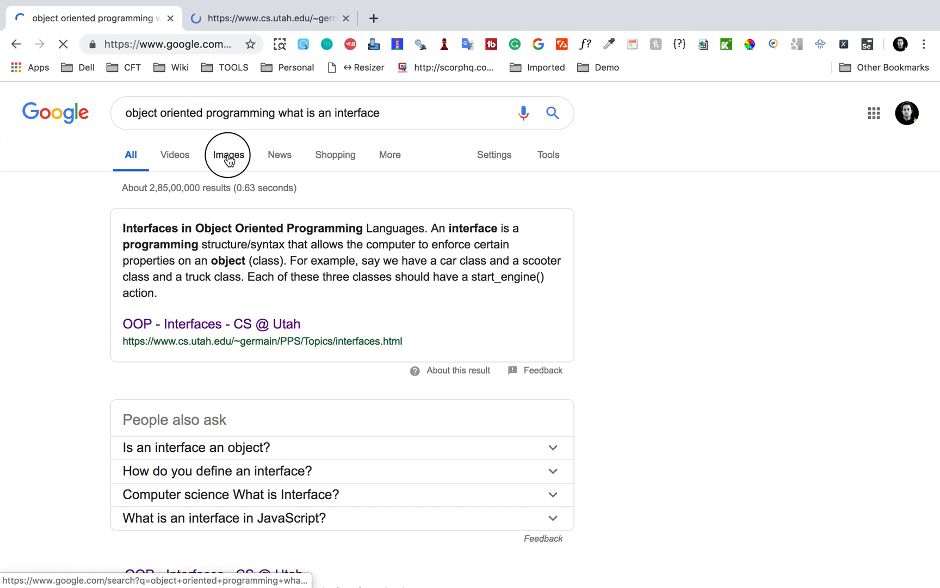
Step: View the image results for the interface query and scroll through the diagrams
click(228, 155)
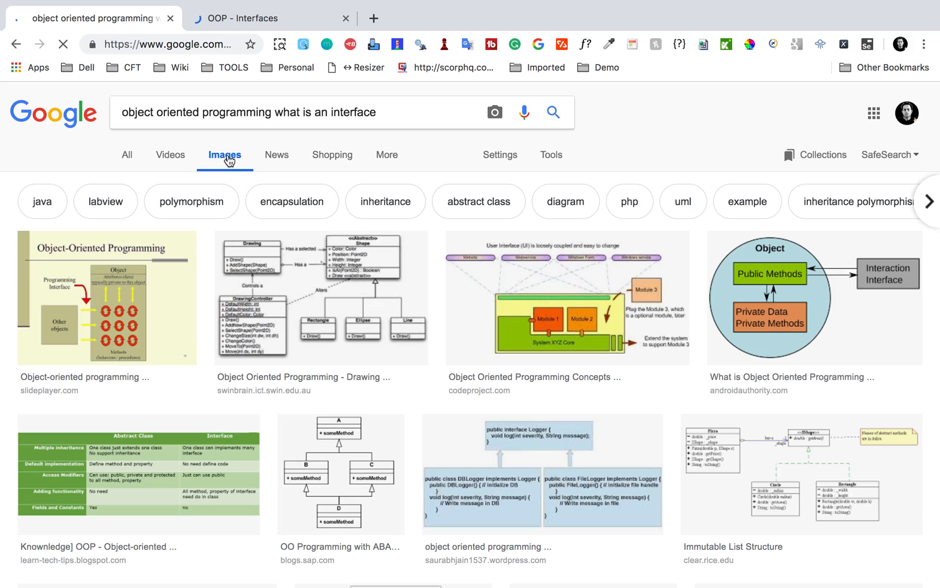
scroll(down, 3)
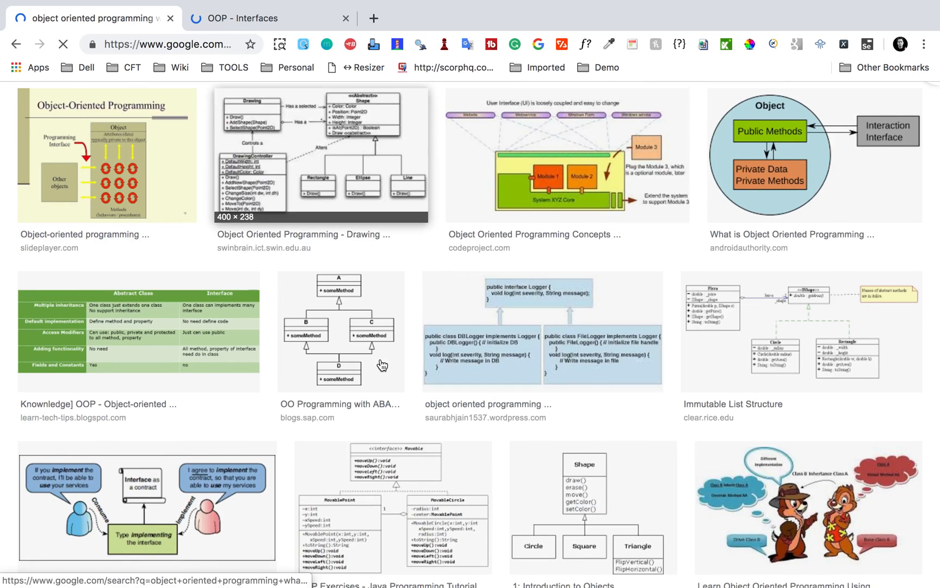
scroll(down, 3)
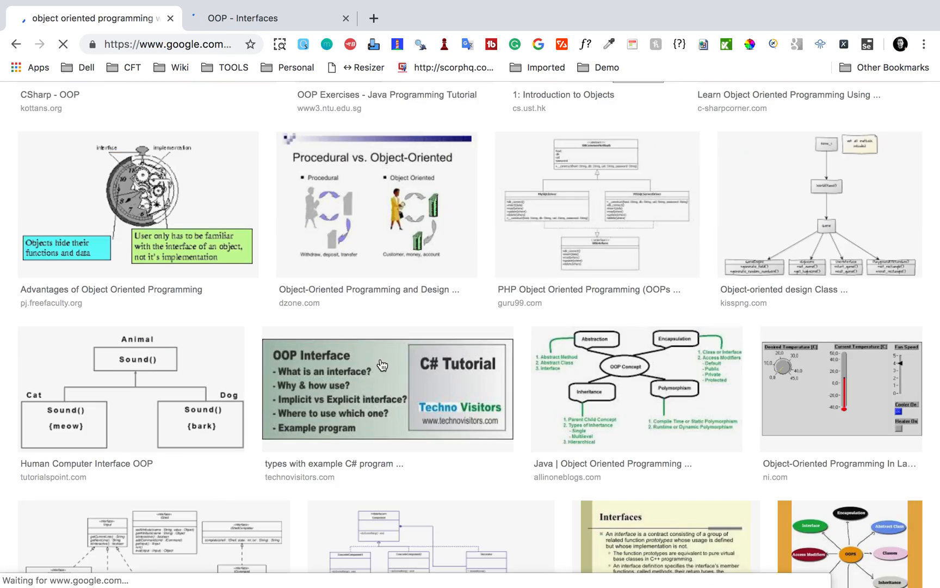
scroll(down, 3)
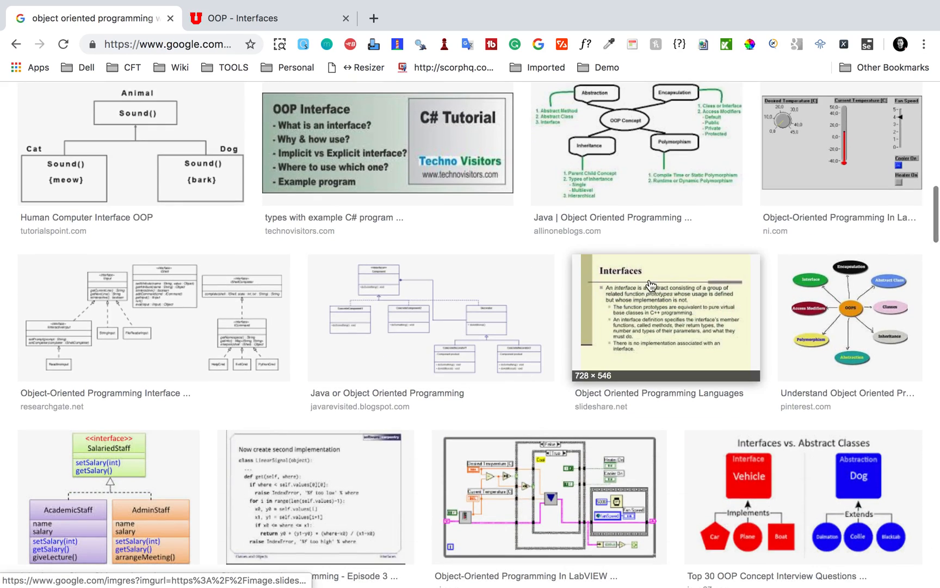
click(659, 316)
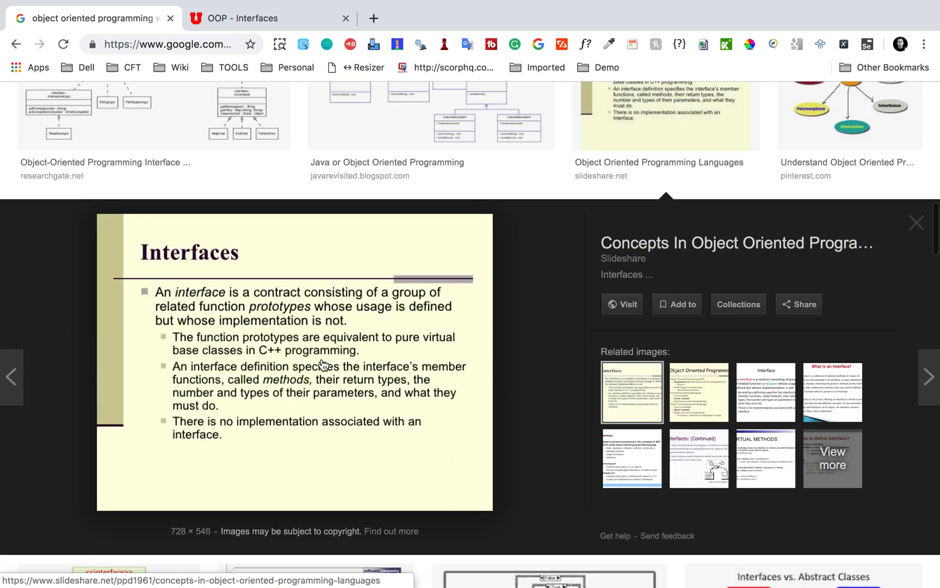
mouse_move(263, 302)
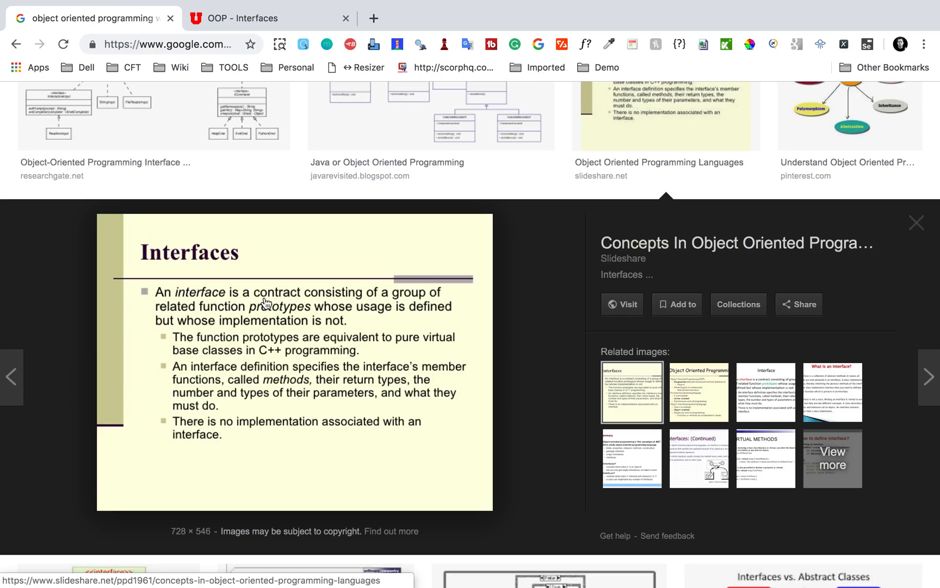
mouse_move(206, 313)
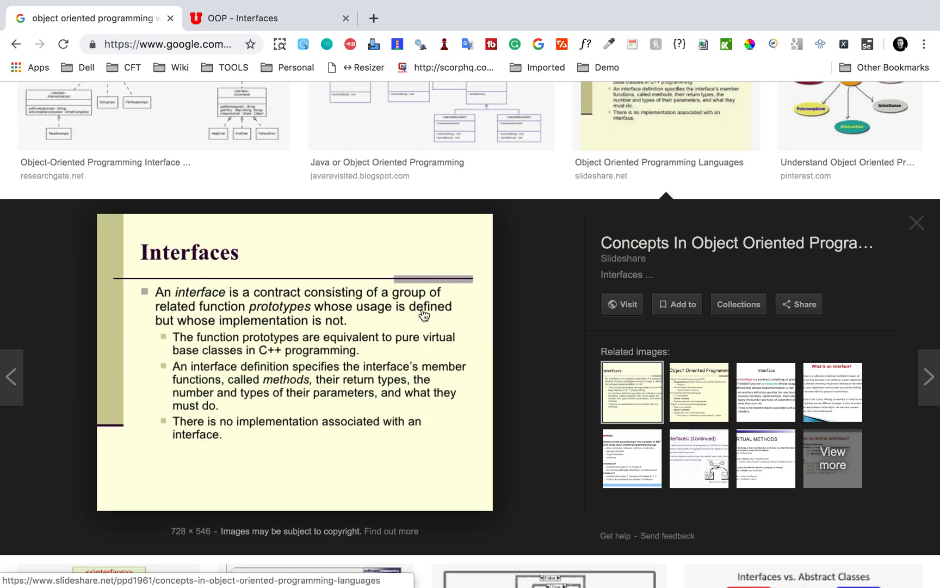
mouse_move(350, 329)
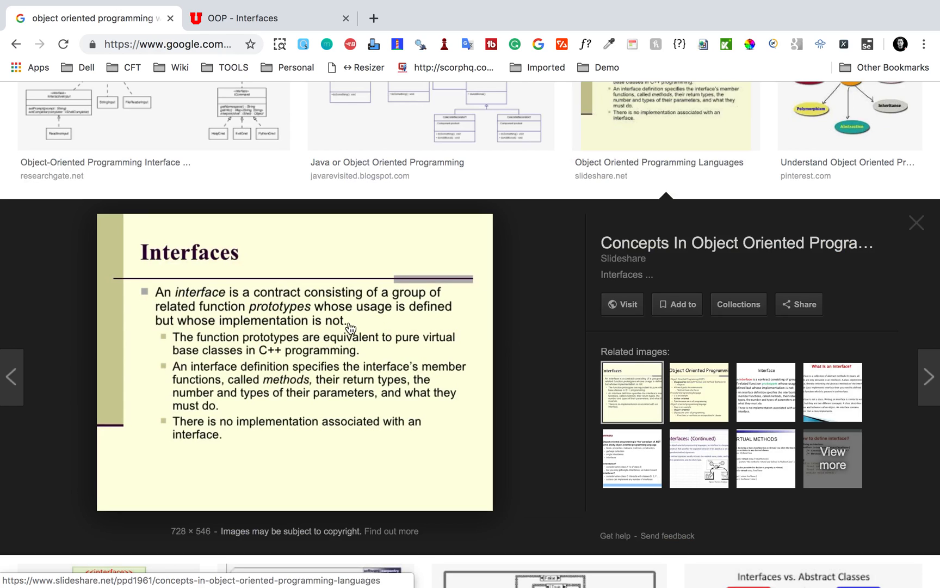
scroll(down, 3)
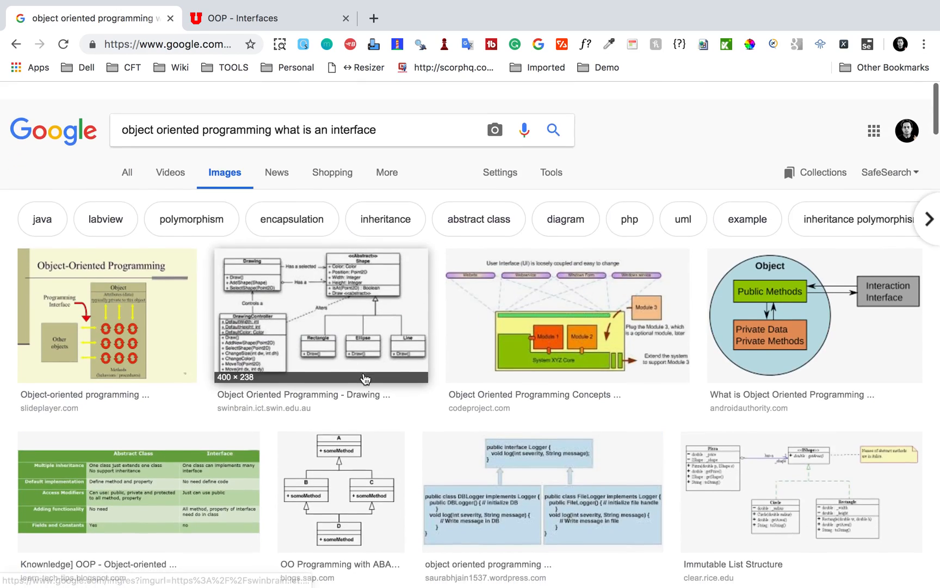
Step: Shorten the image query to 'object oriented programming interface' and scroll the results
double_click(325, 112)
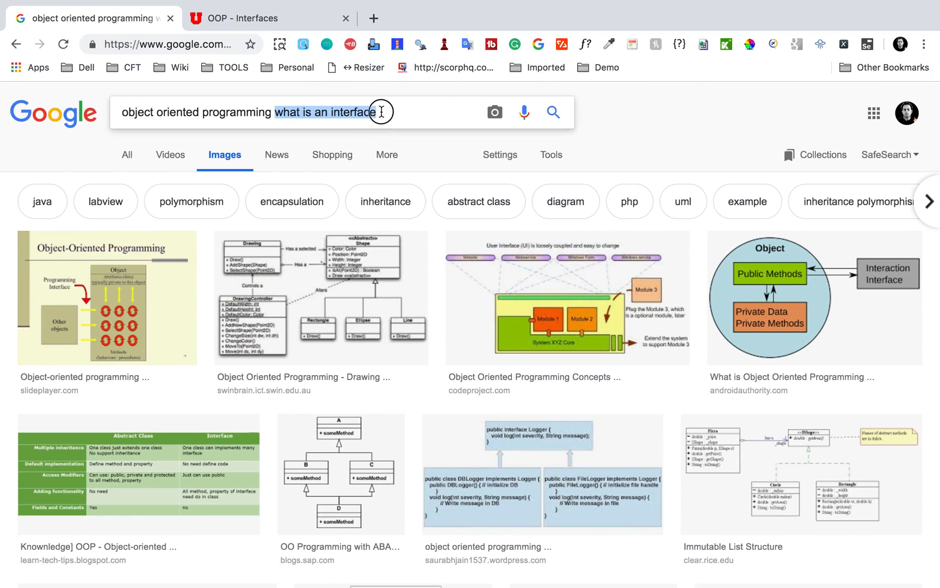
text(interface)
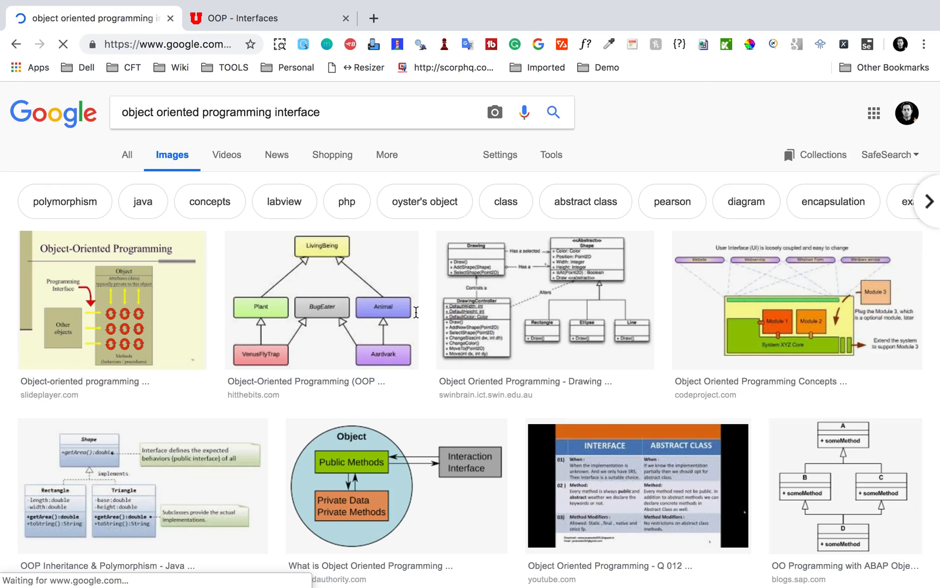
scroll(down, 3)
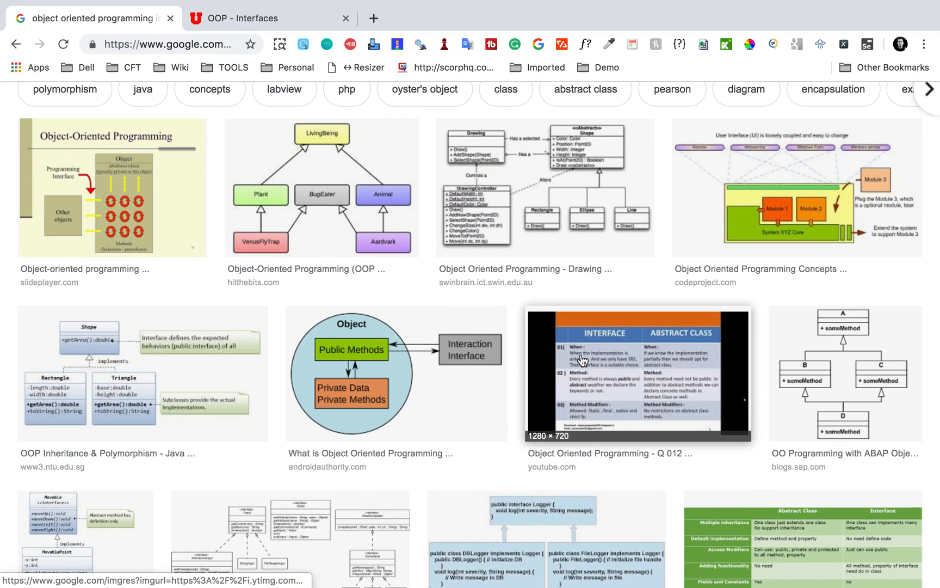
Step: Enlarge the YouTube Interface vs Abstract Class comparison slide, then continue down the grid
click(637, 373)
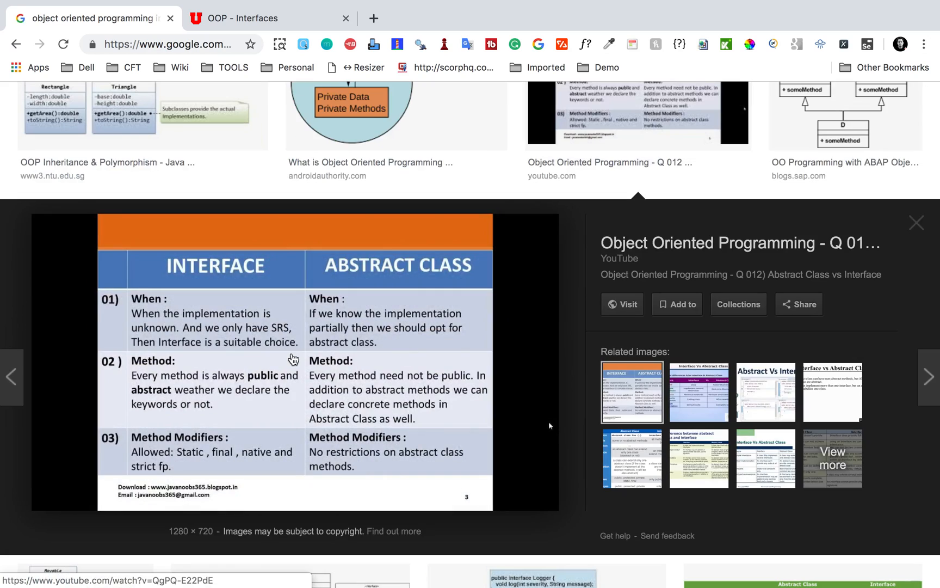
mouse_move(206, 268)
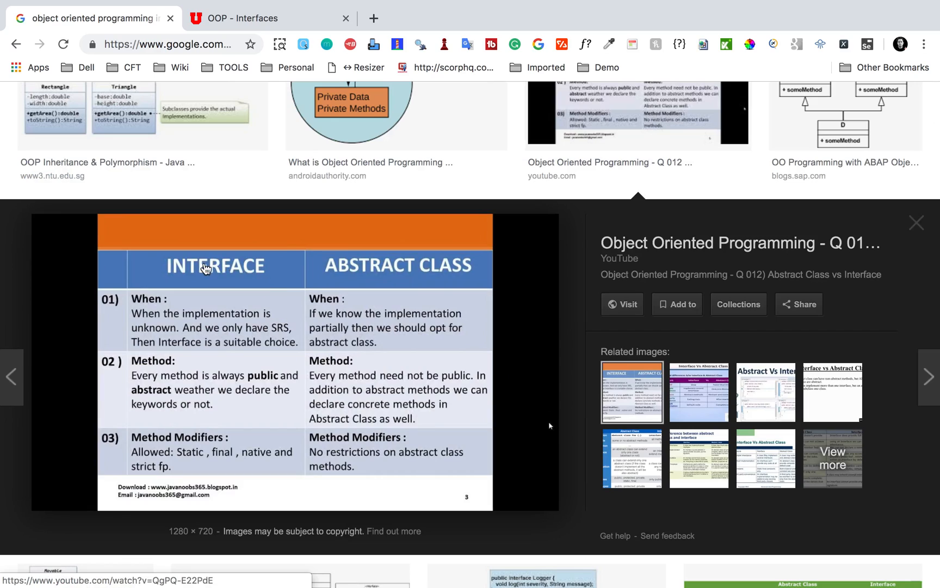
mouse_move(221, 275)
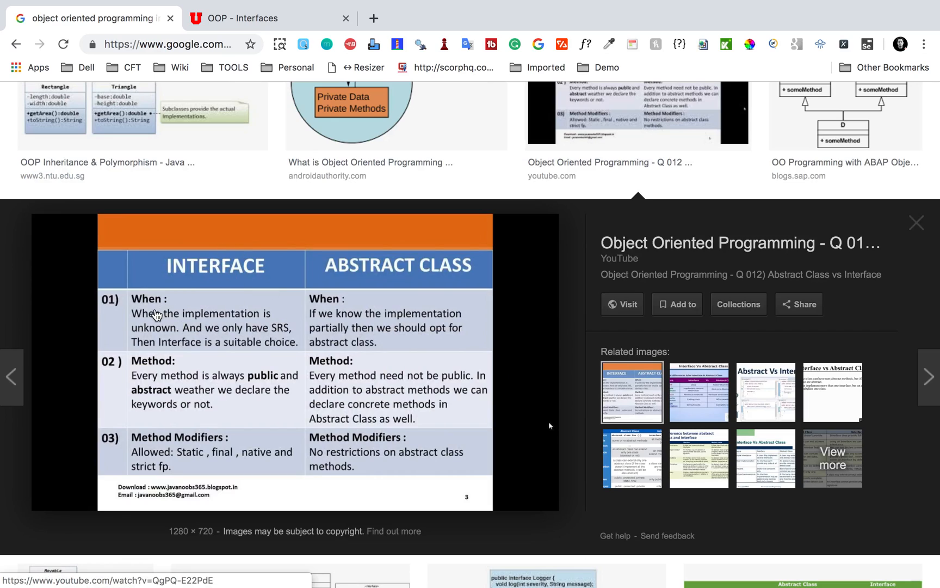
mouse_move(373, 372)
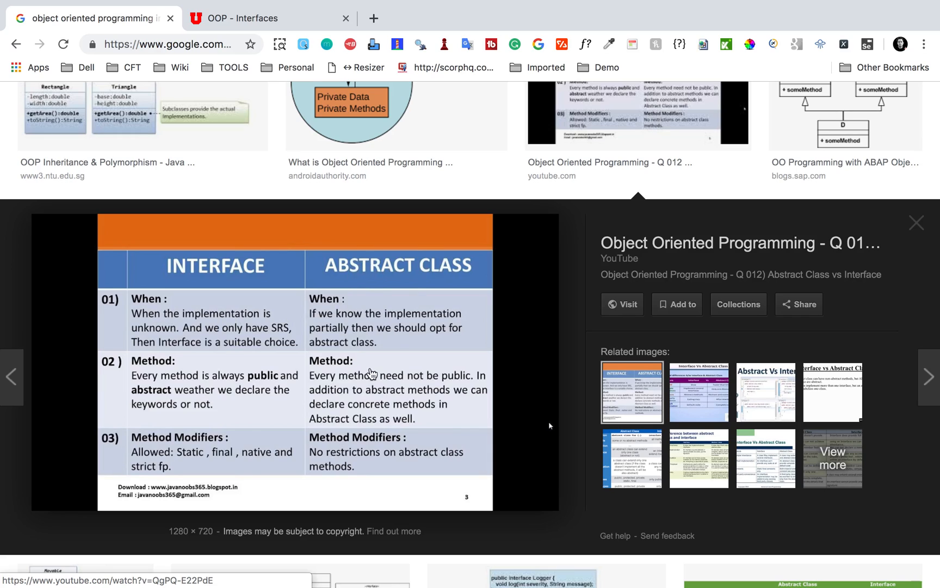
mouse_move(420, 373)
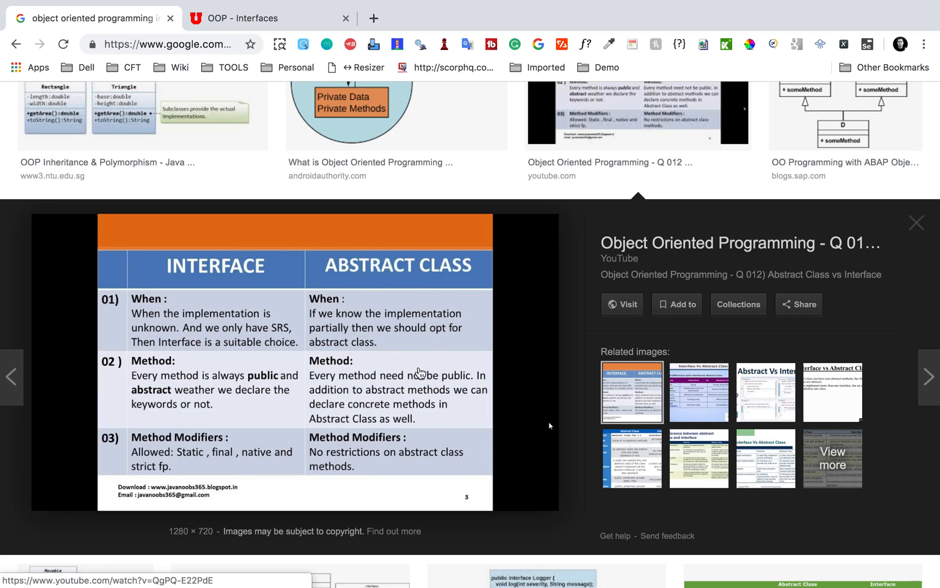
mouse_move(218, 389)
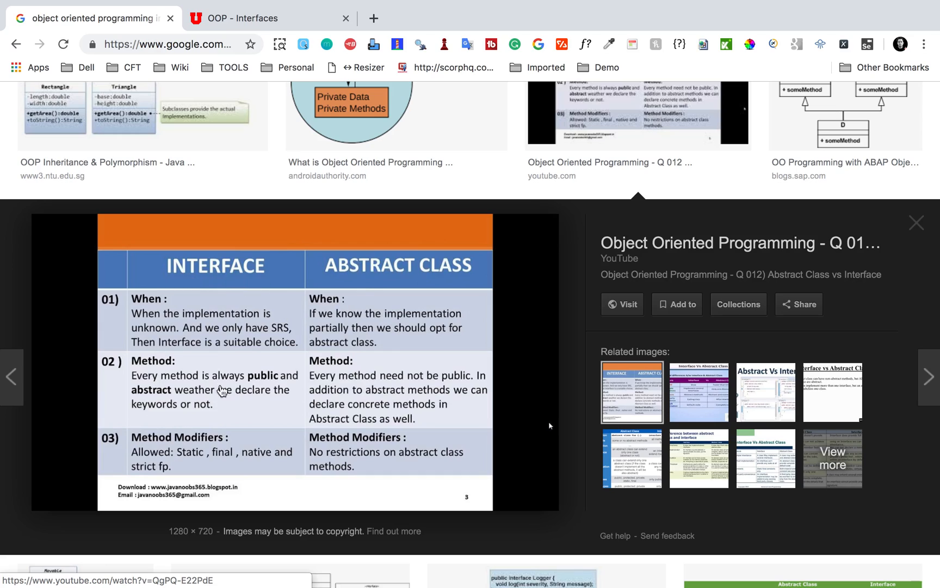
mouse_move(207, 369)
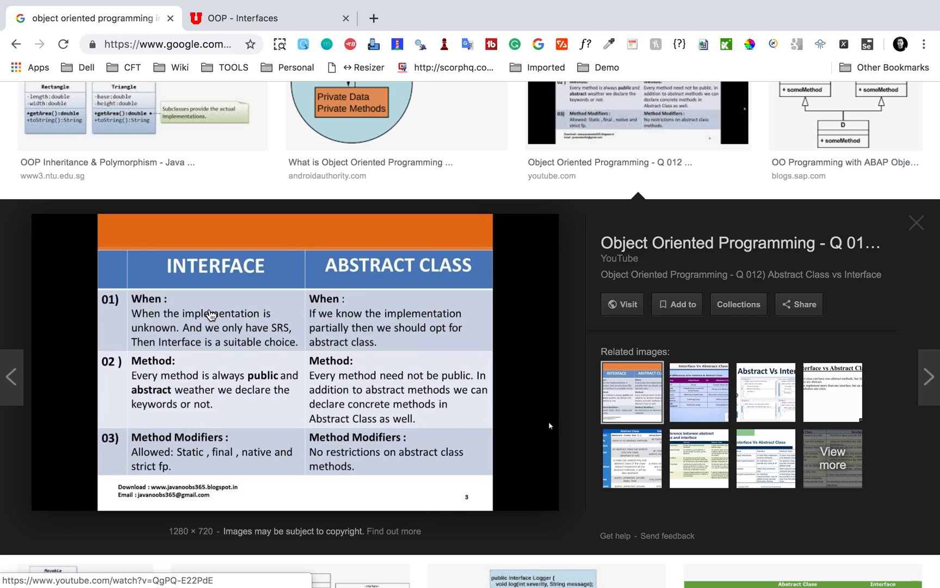
mouse_move(264, 318)
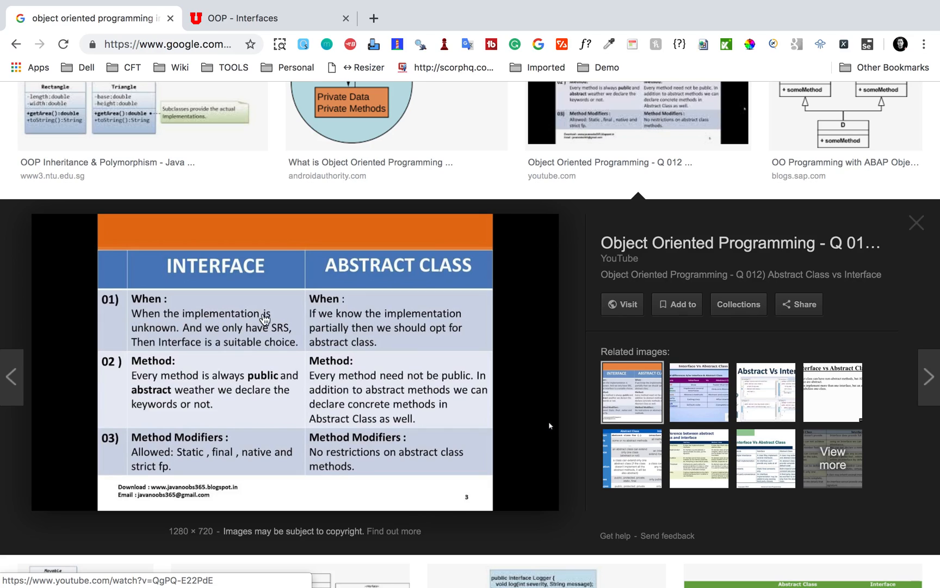
mouse_move(267, 334)
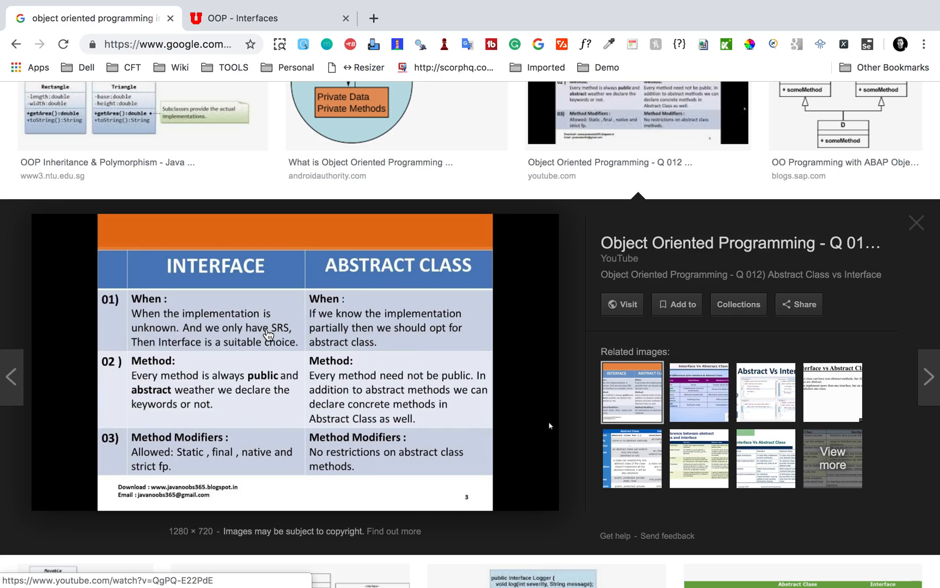
mouse_move(154, 348)
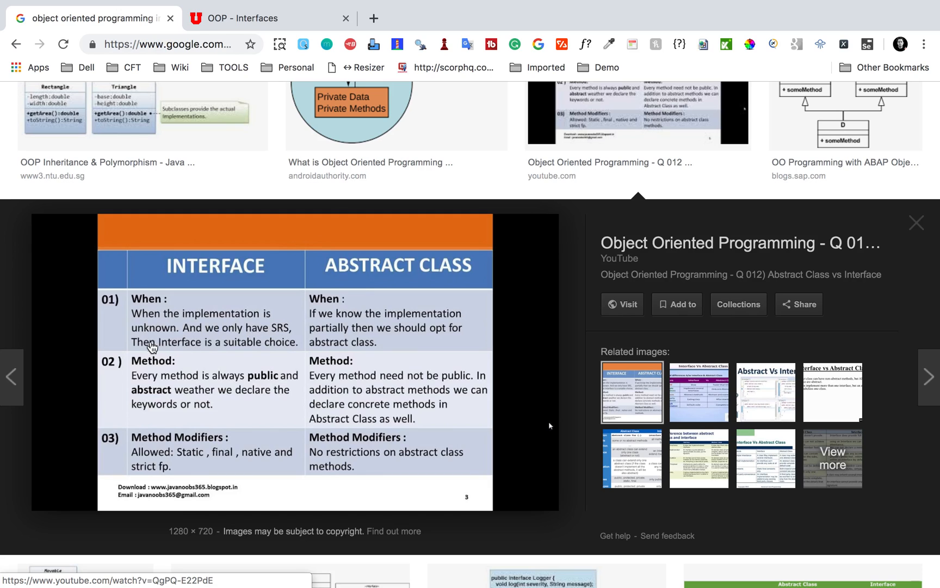
mouse_move(350, 321)
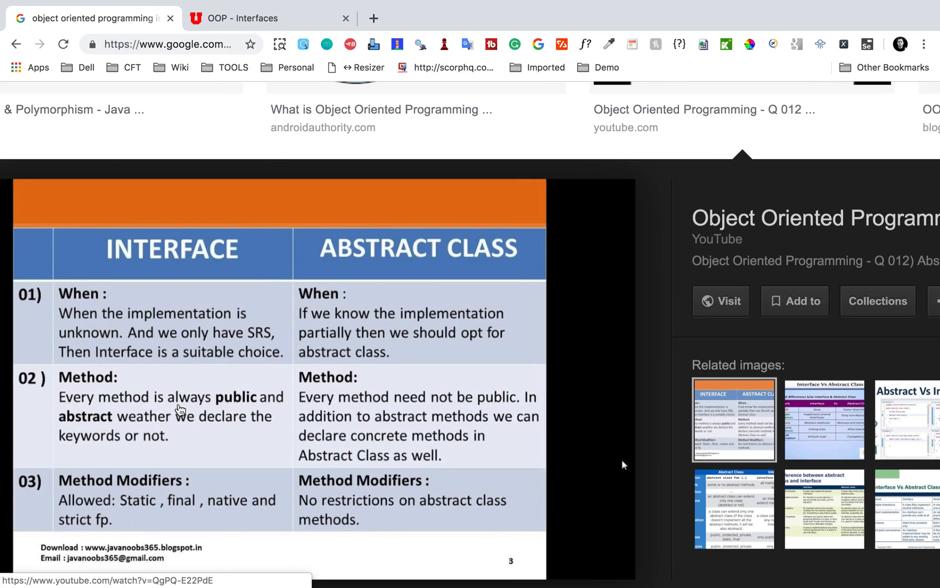
mouse_move(213, 411)
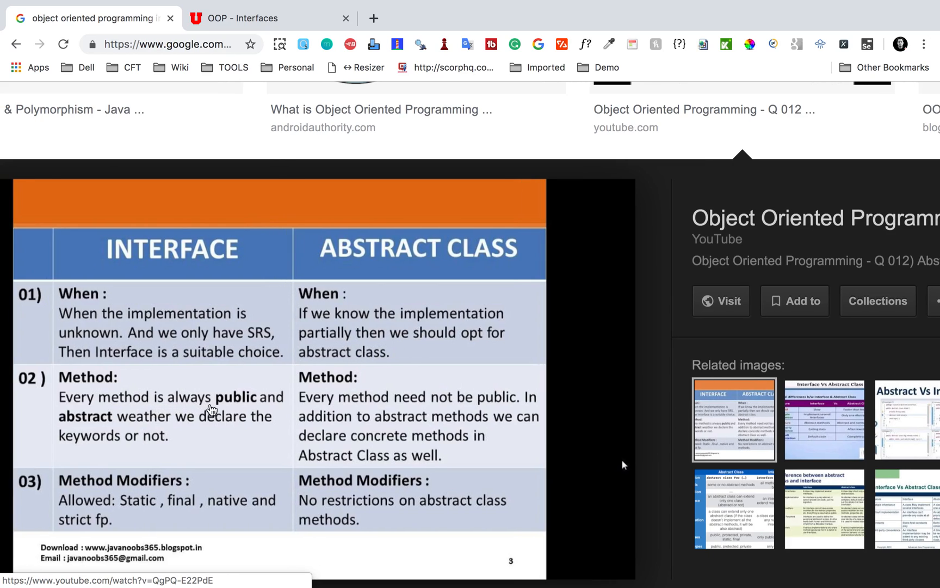
mouse_move(252, 426)
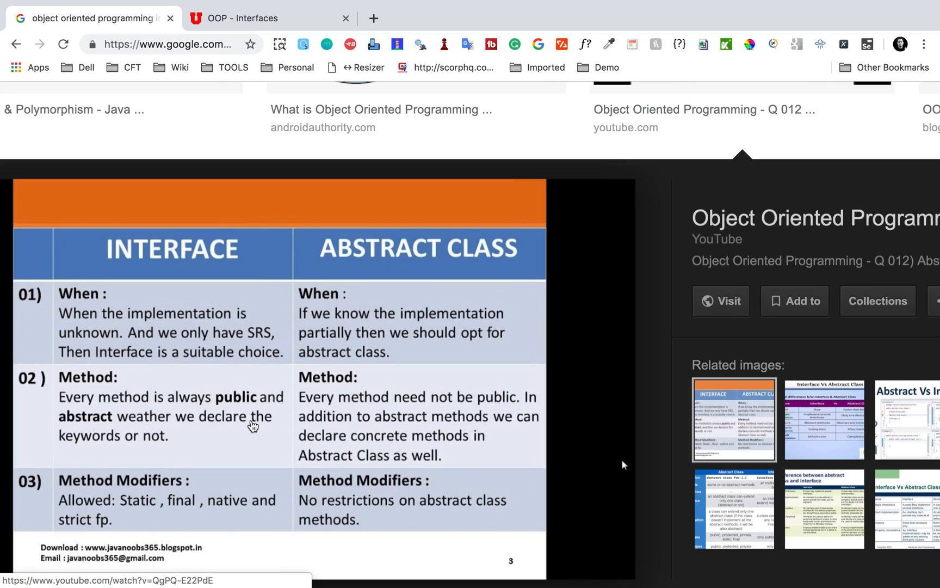
mouse_move(338, 410)
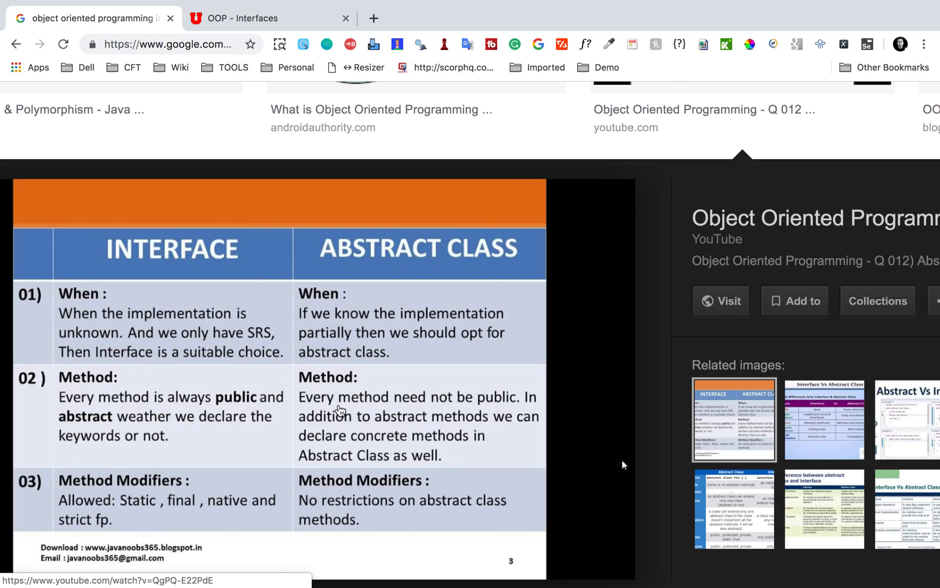
mouse_move(519, 408)
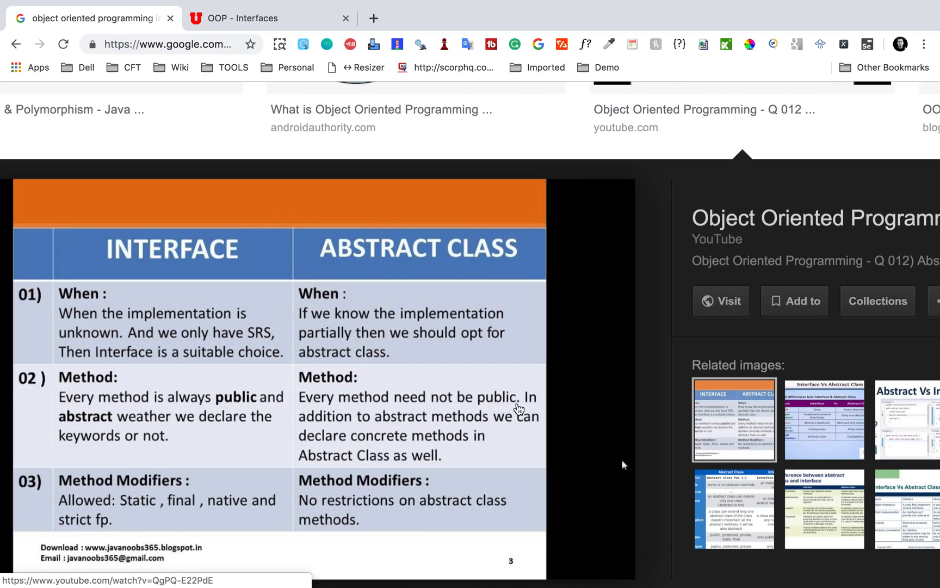
mouse_move(412, 438)
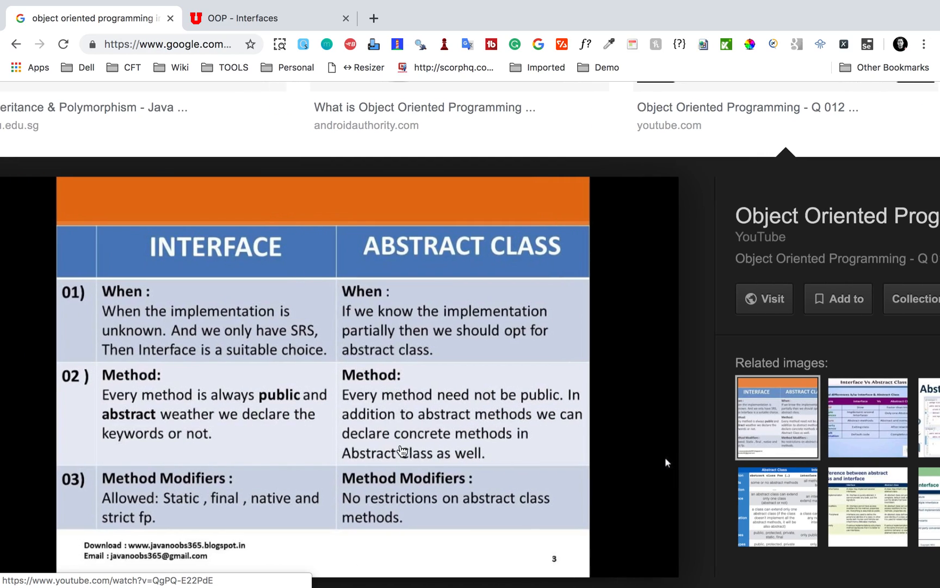
scroll(down, 3)
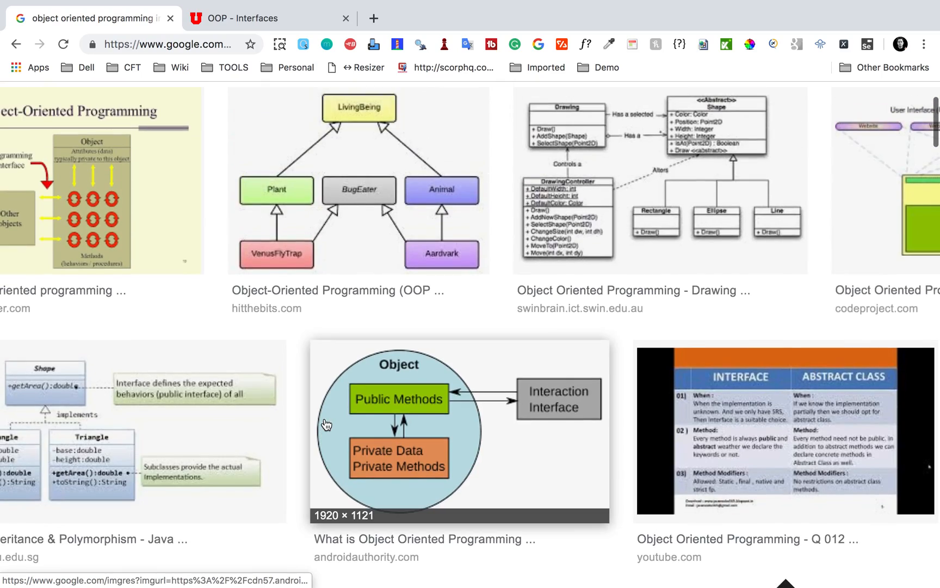
Step: Scroll the image results grid below the slide preview
scroll(down, 3)
text(object oriented programming interface ex)
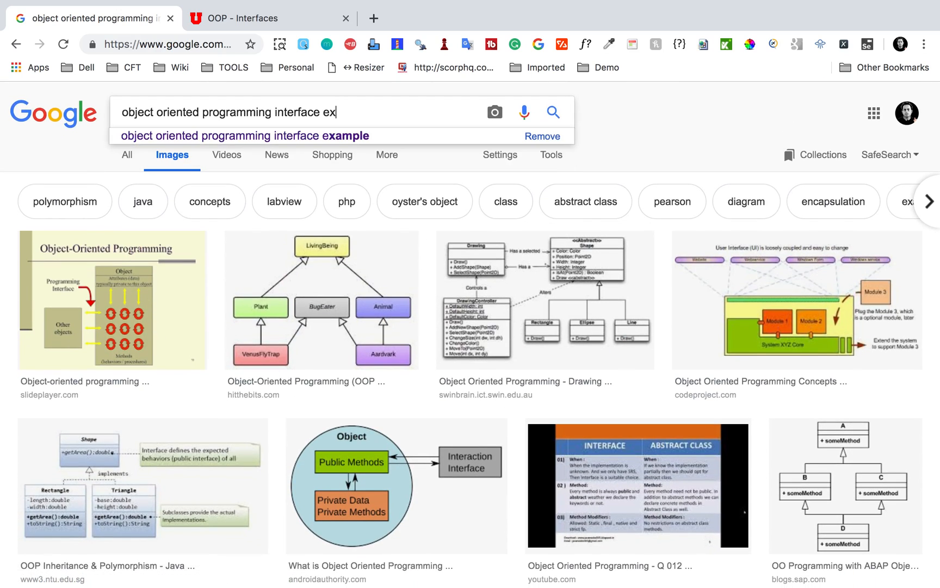
Step: Search images for 'object oriented programming interface example' and scroll through the diagram grid
click(244, 136)
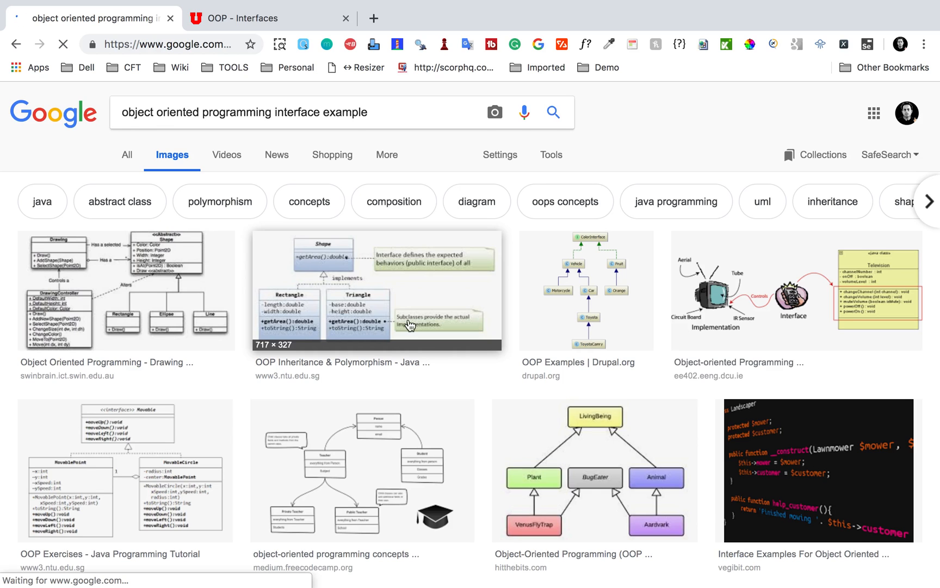
scroll(down, 3)
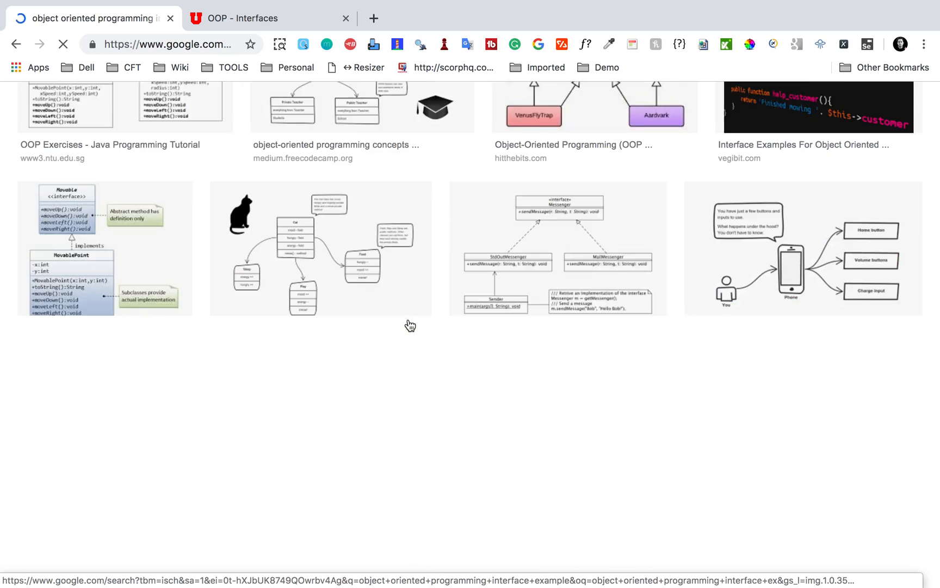
scroll(down, 3)
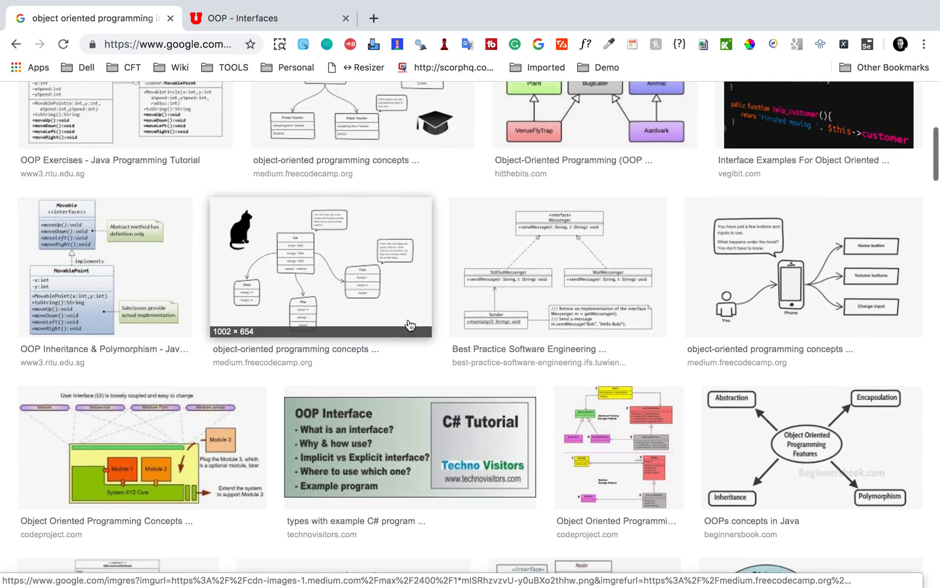
scroll(down, 3)
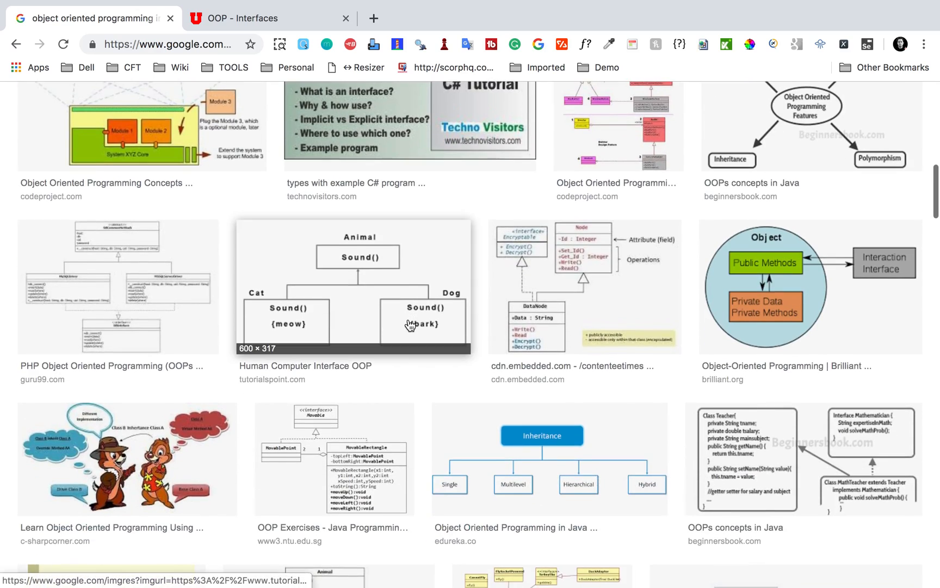
scroll(down, 3)
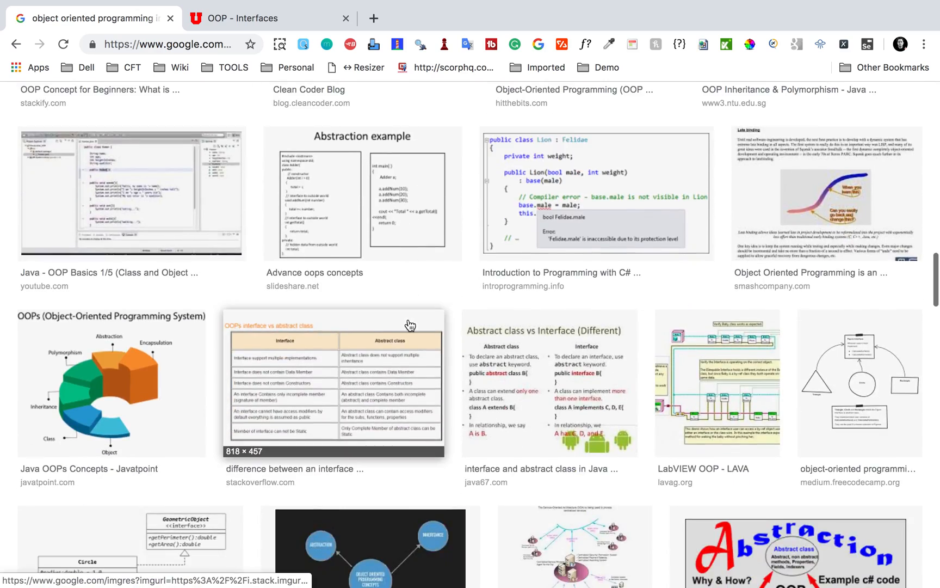
scroll(down, 3)
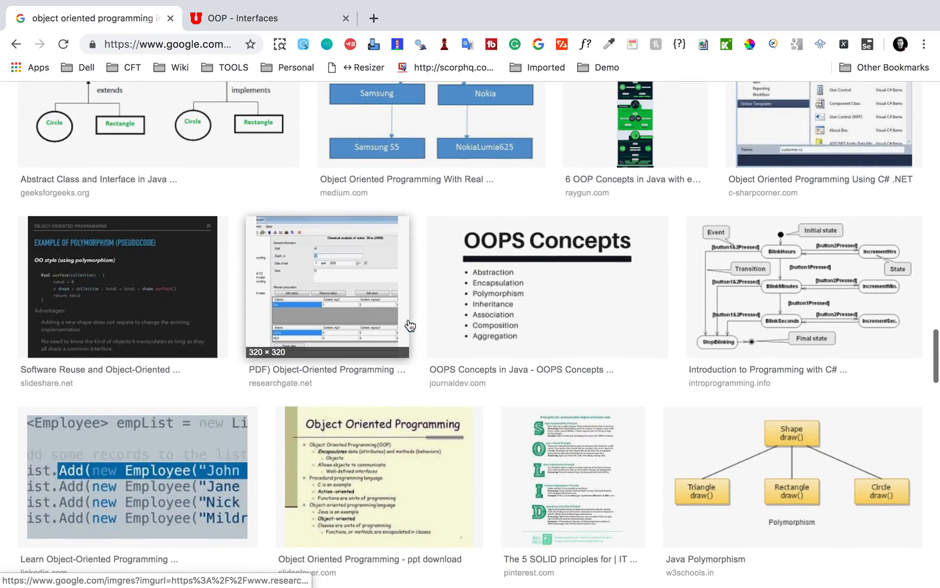
scroll(down, 3)
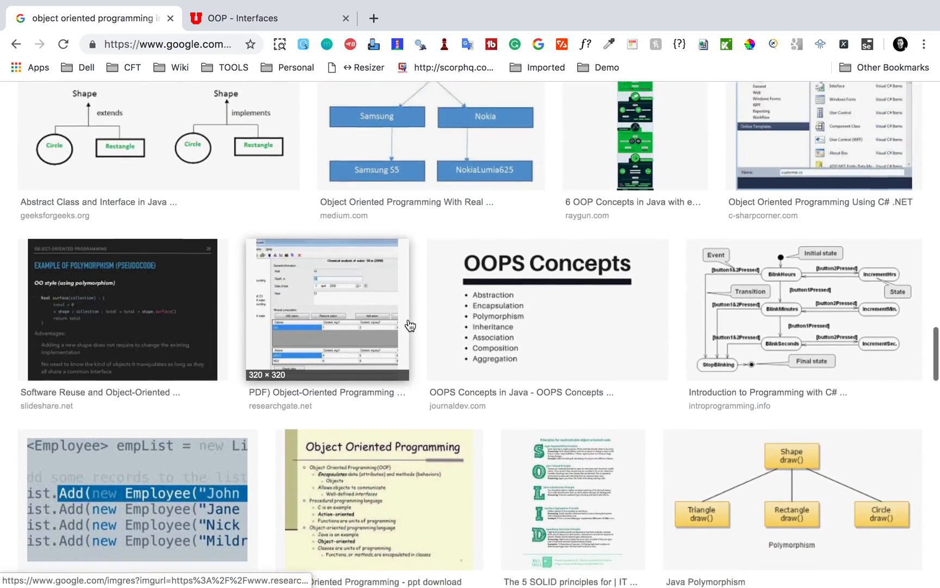
scroll(down, 3)
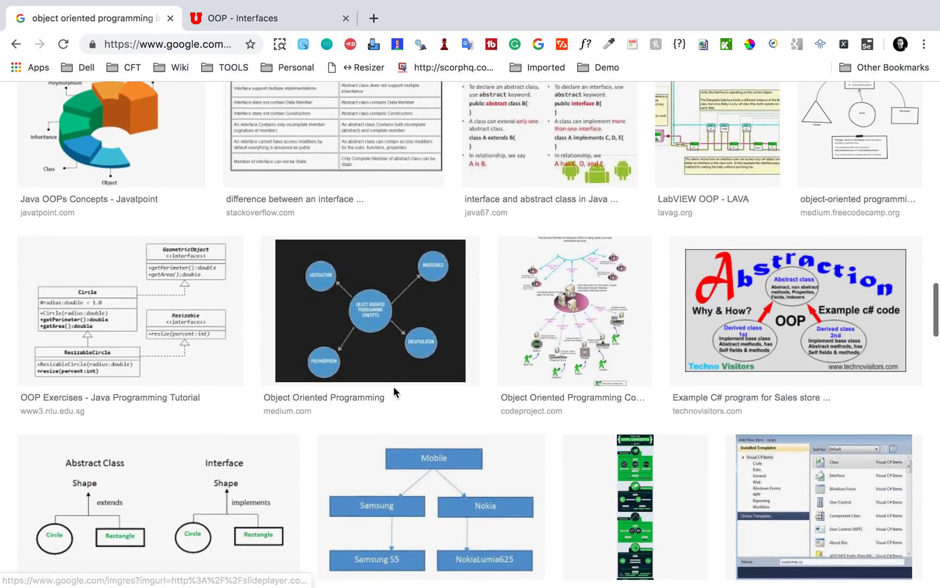
scroll(down, 3)
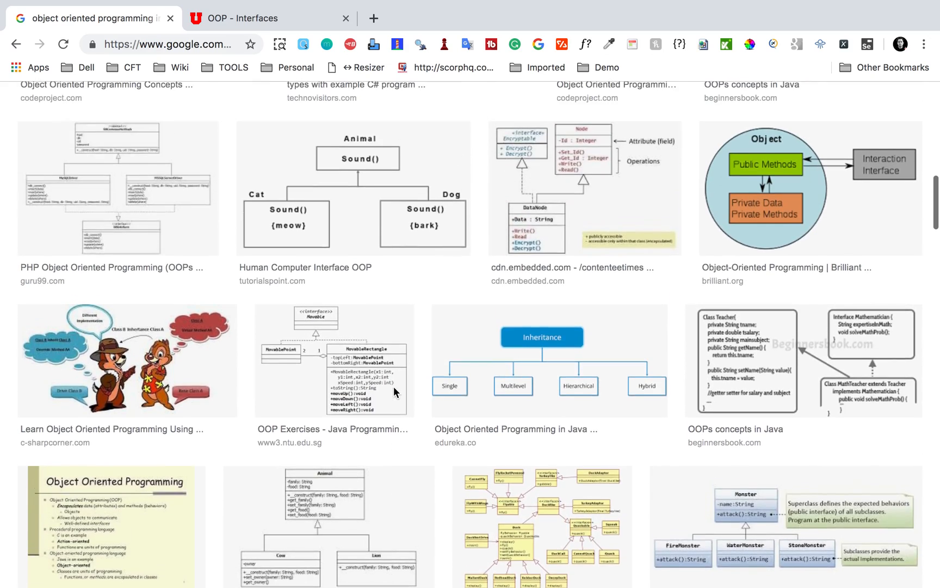
scroll(down, 3)
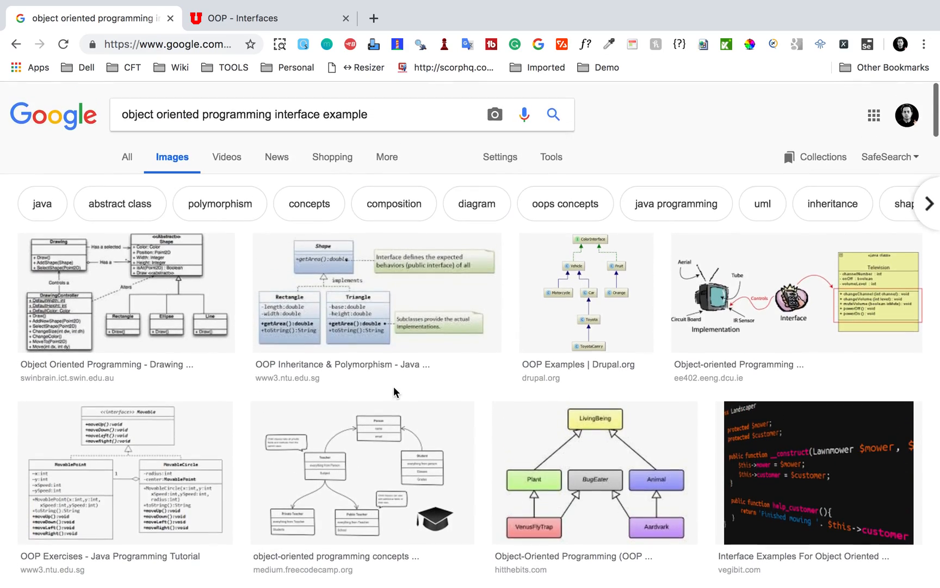
mouse_move(376, 291)
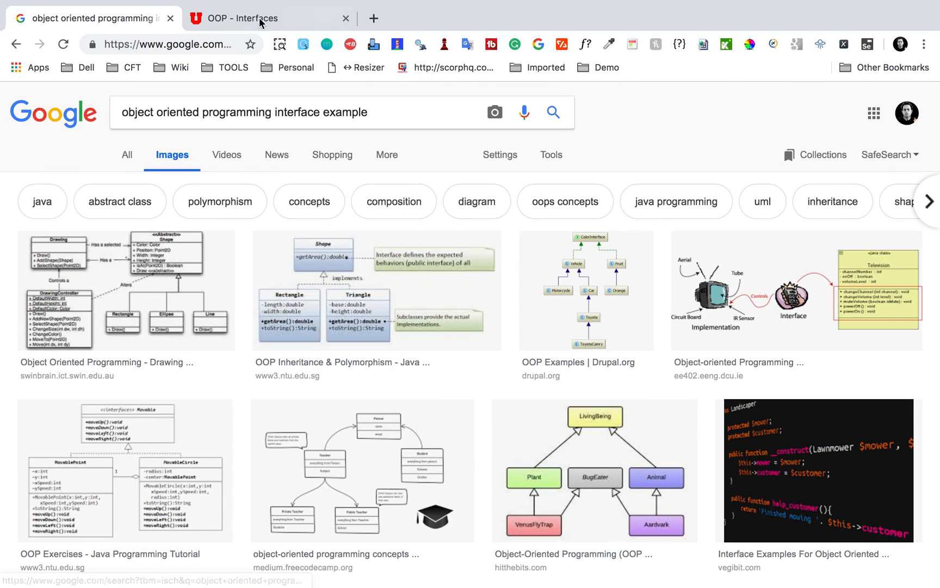
Step: On the CS @ Utah OOP - Interfaces page, highlight the opening definition of an interface
click(243, 18)
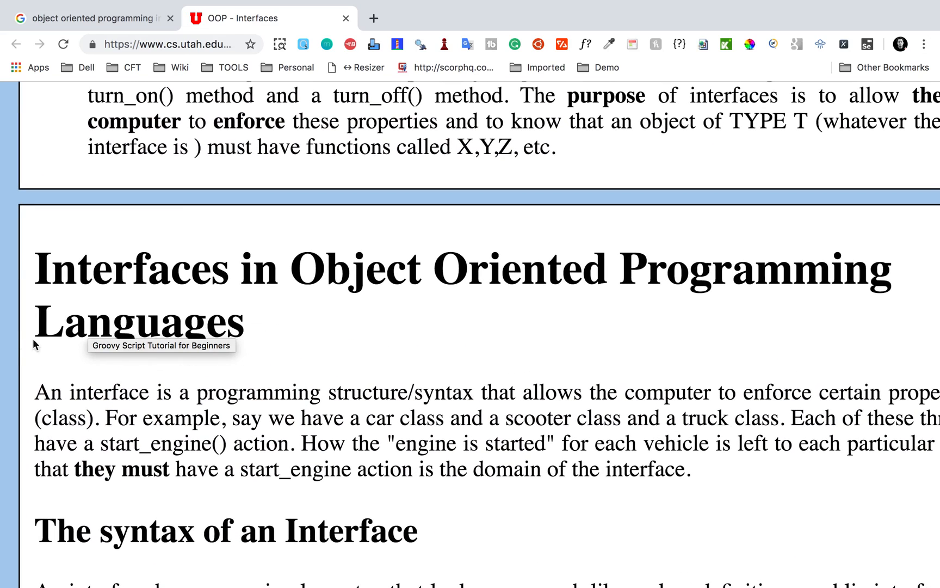
scroll(down, 3)
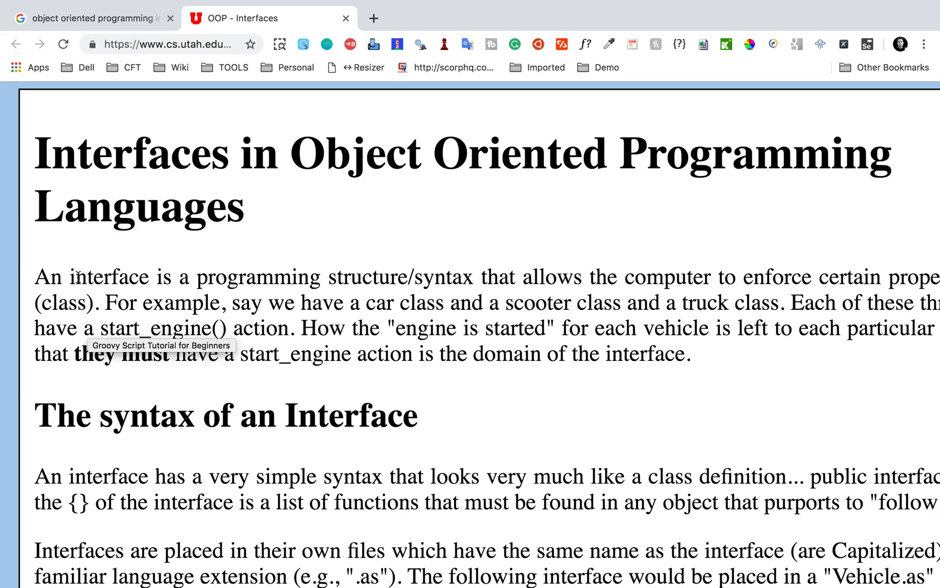
drag(73, 277, 398, 276)
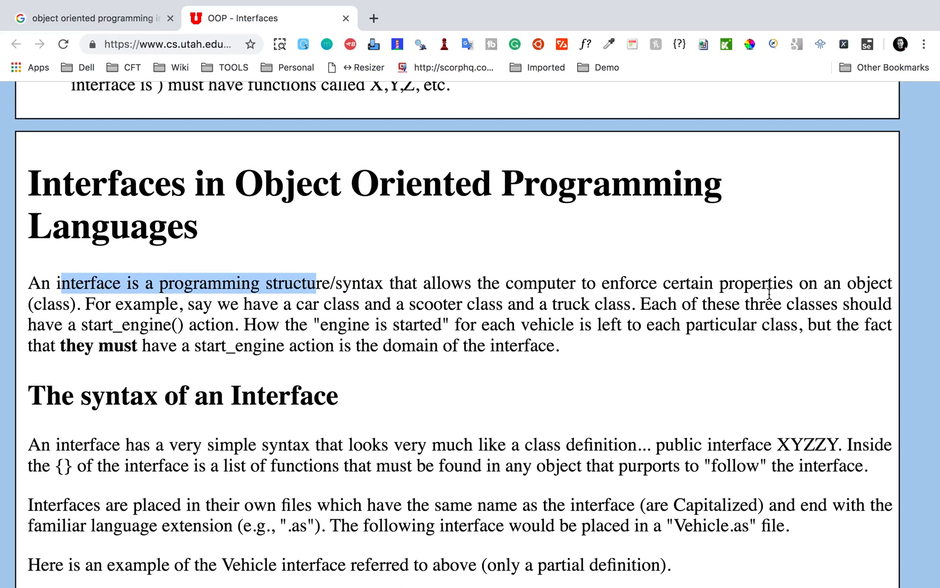
mouse_move(107, 306)
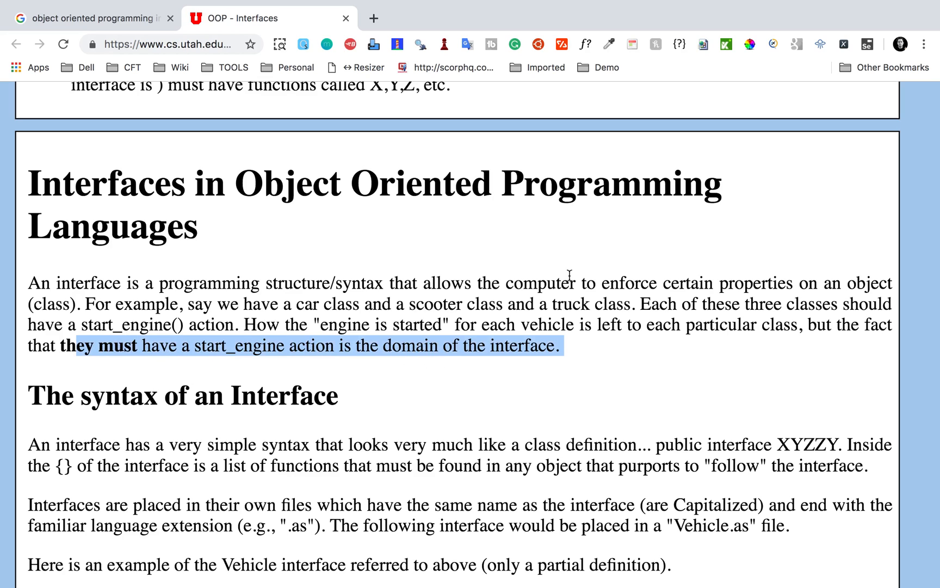
mouse_move(467, 231)
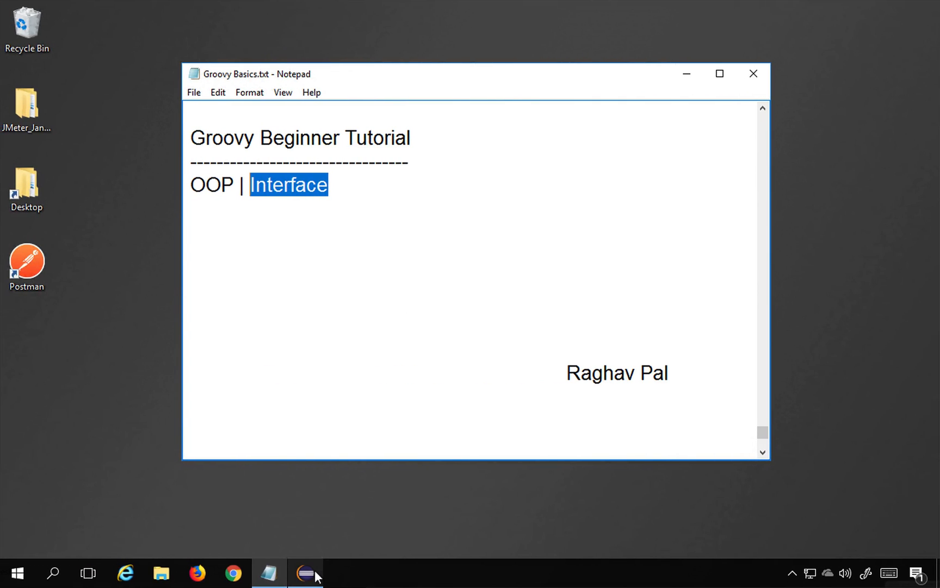
Step: In Eclipse, create the package interfaceDemo under src of FirstGroovyProject
click(305, 574)
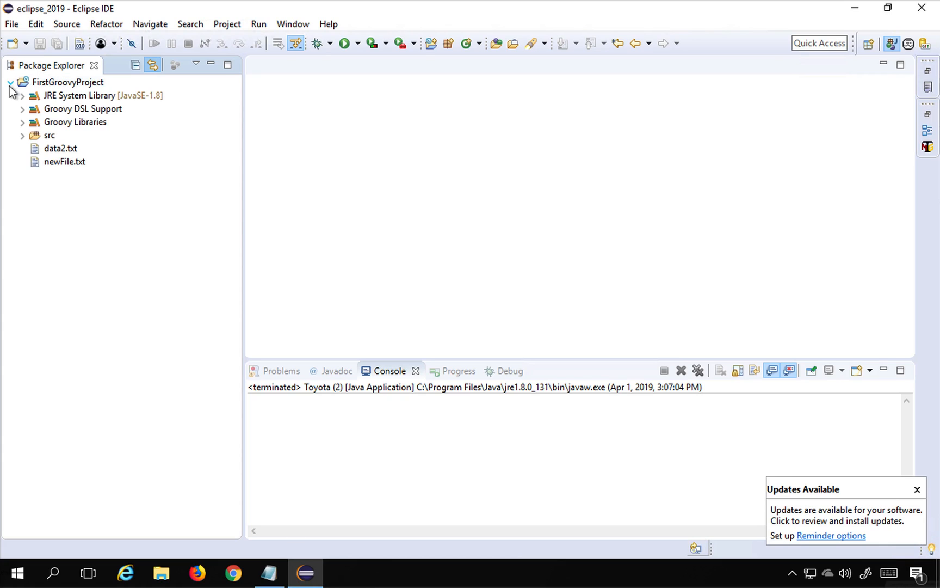
click(22, 135)
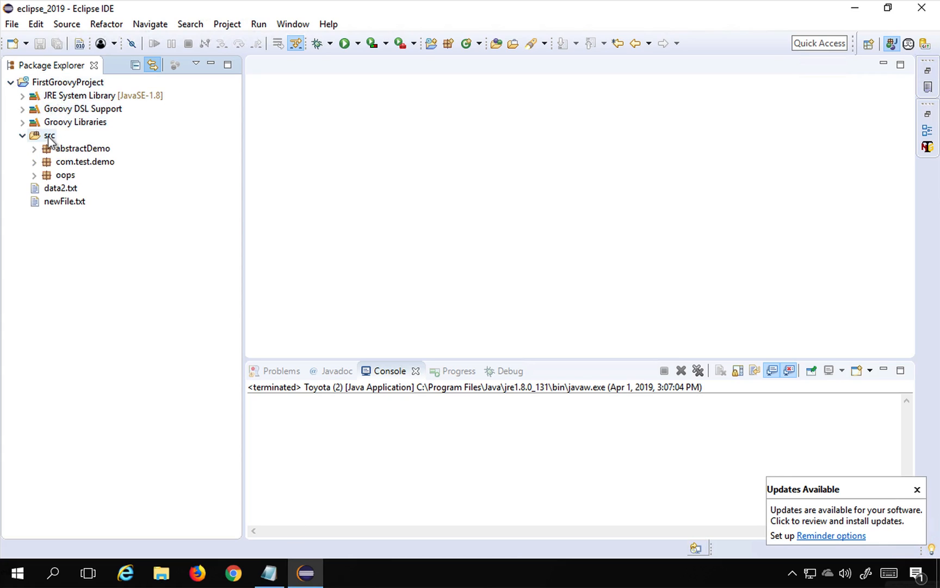
right_click(49, 135)
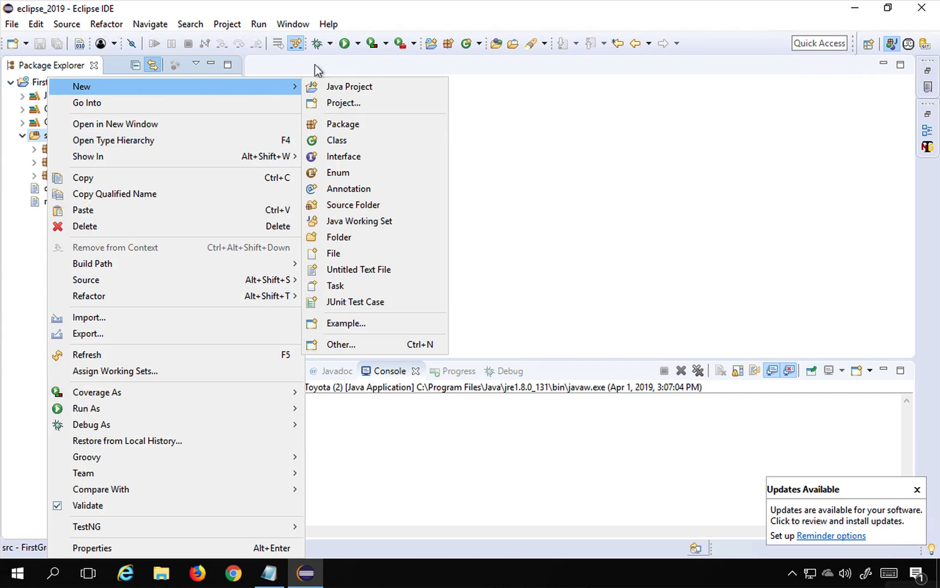
click(343, 124)
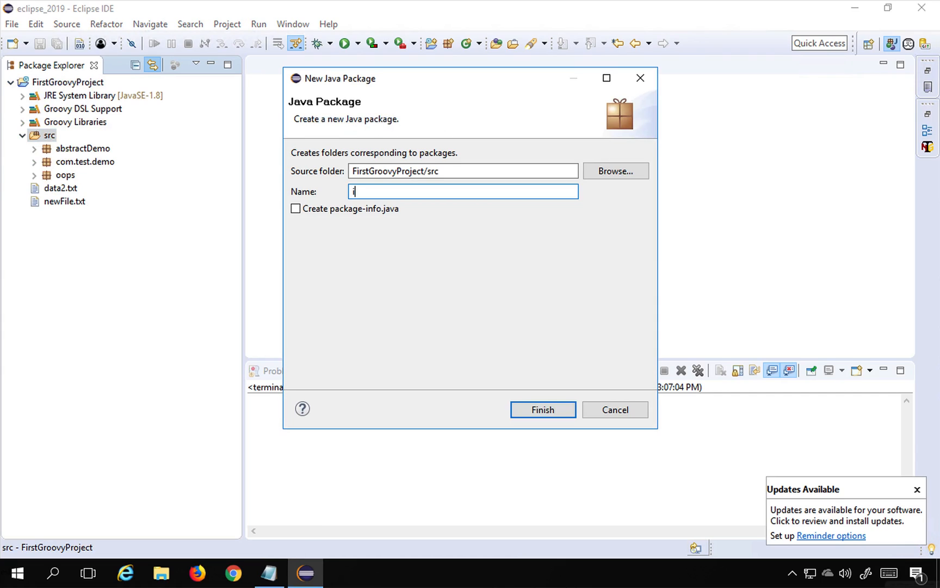
text(nterfaceDe)
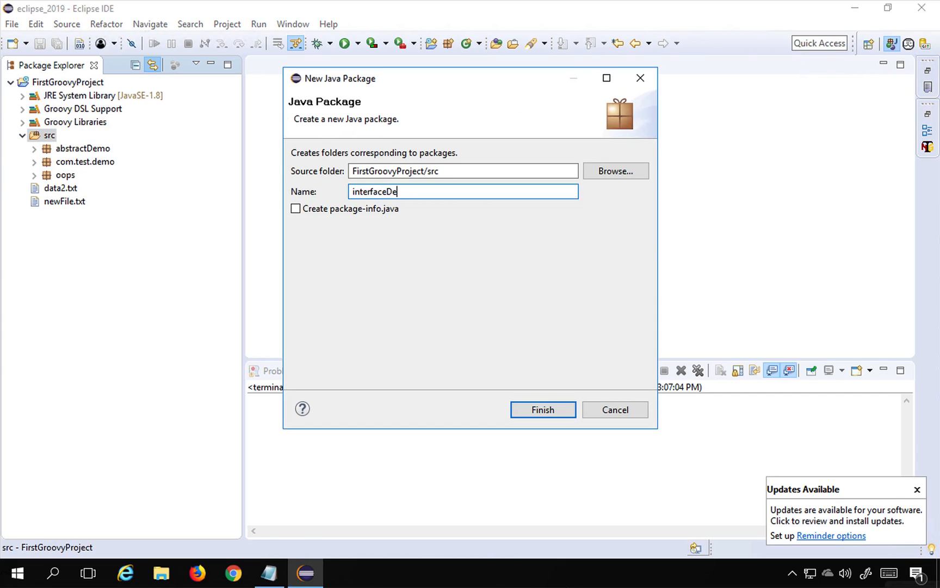
click(542, 409)
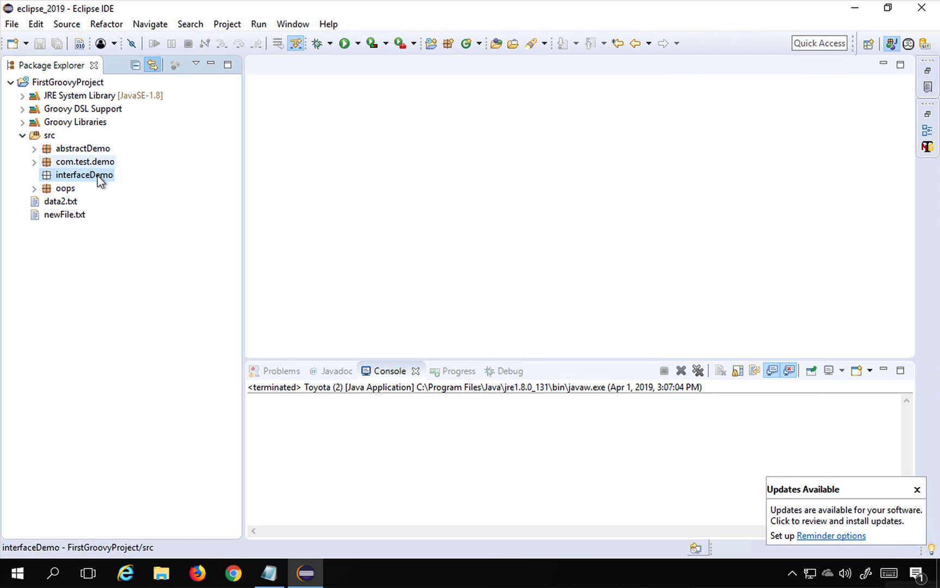
right_click(84, 174)
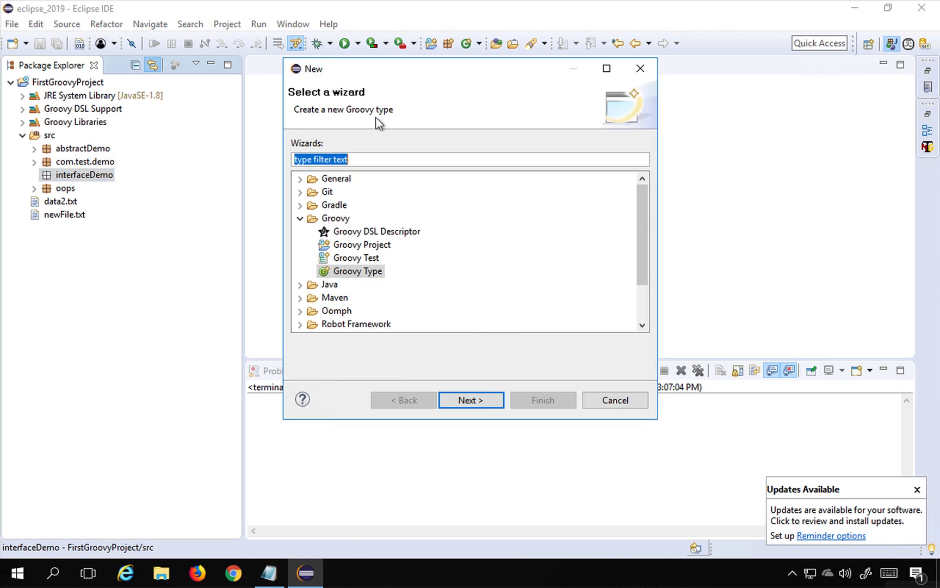
Step: Using the Groovy Type wizard, create an Interface named Car in interfaceDemo
text(groovy)
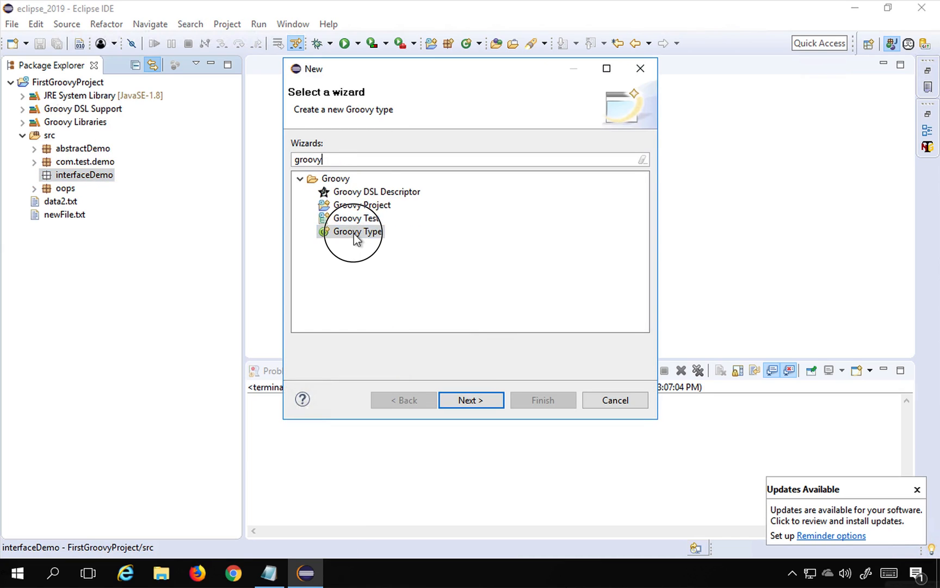
click(472, 401)
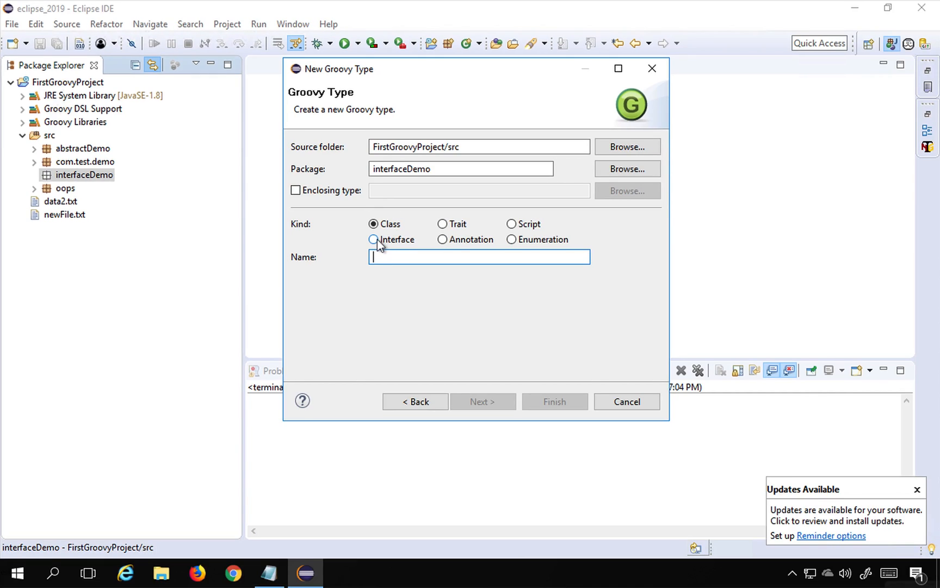
click(374, 240)
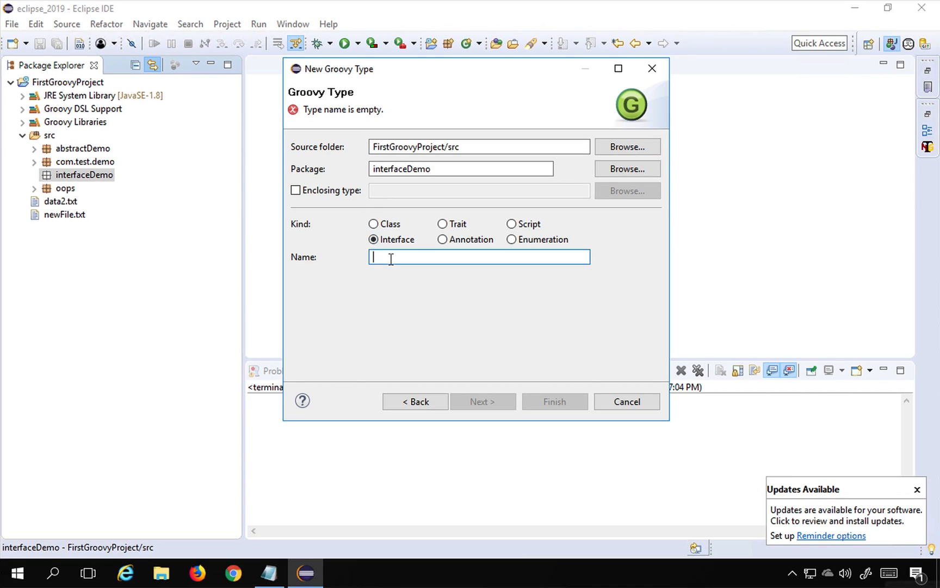
text(Car)
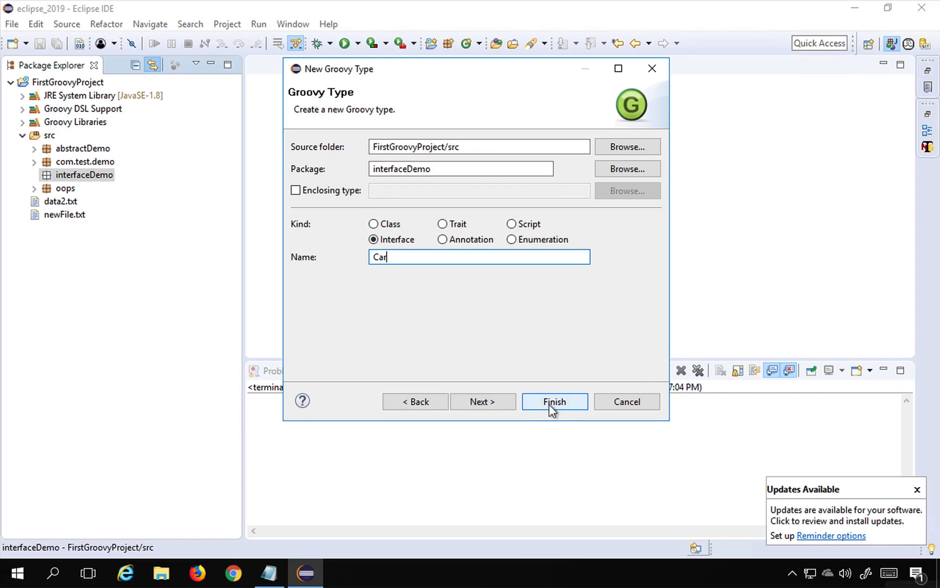
click(554, 402)
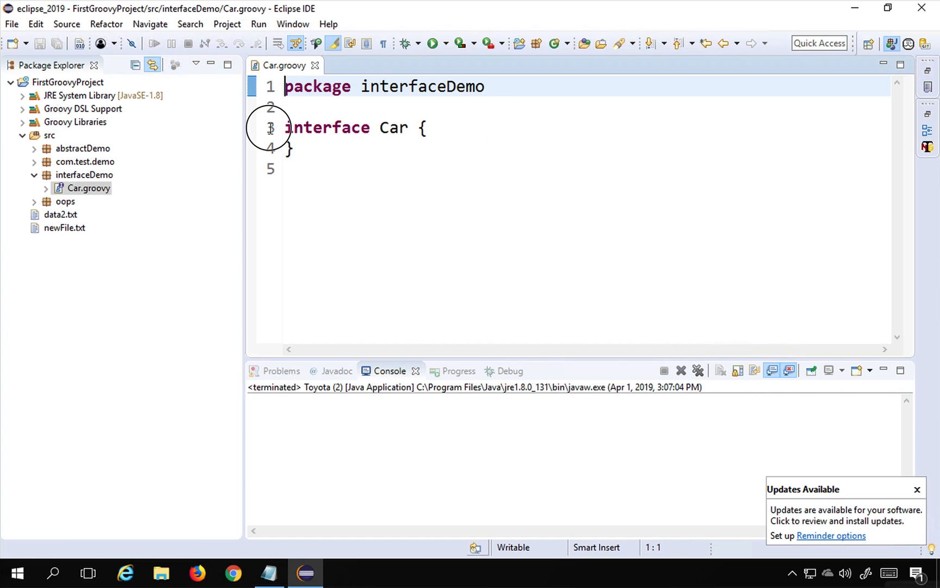
Step: Add 'def startEngine();' and 'def stopEngine();' inside the Car interface body
double_click(326, 127)
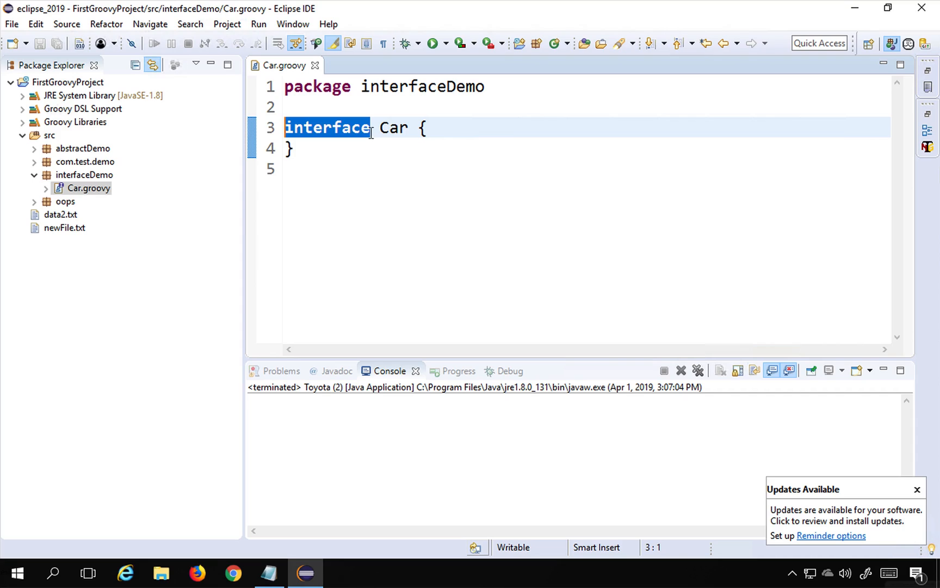
key(Enter)
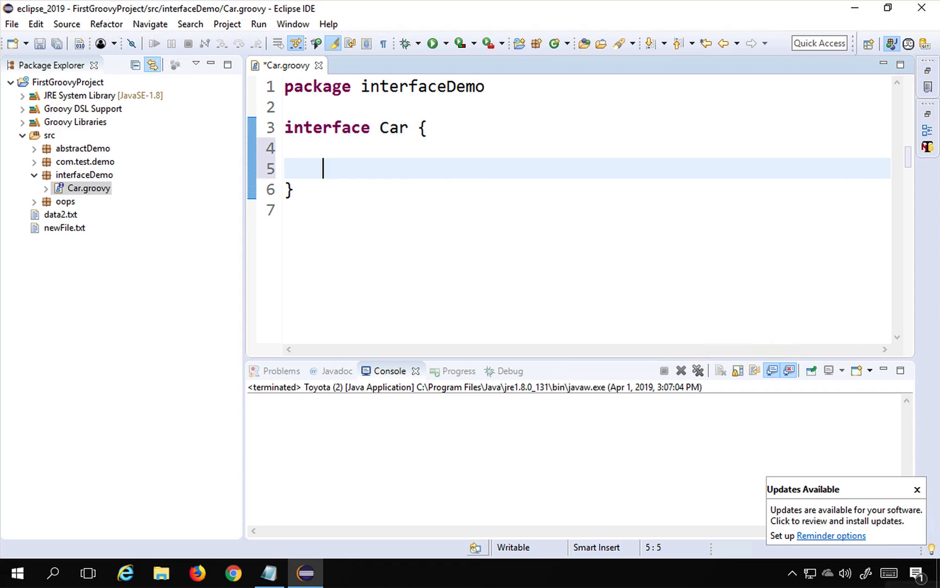
text(de)
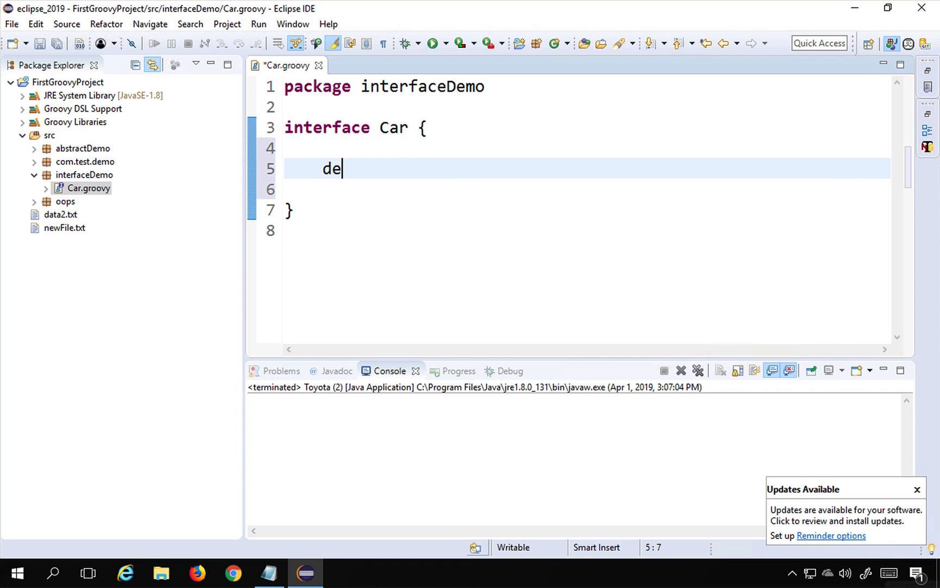
text(f sta)
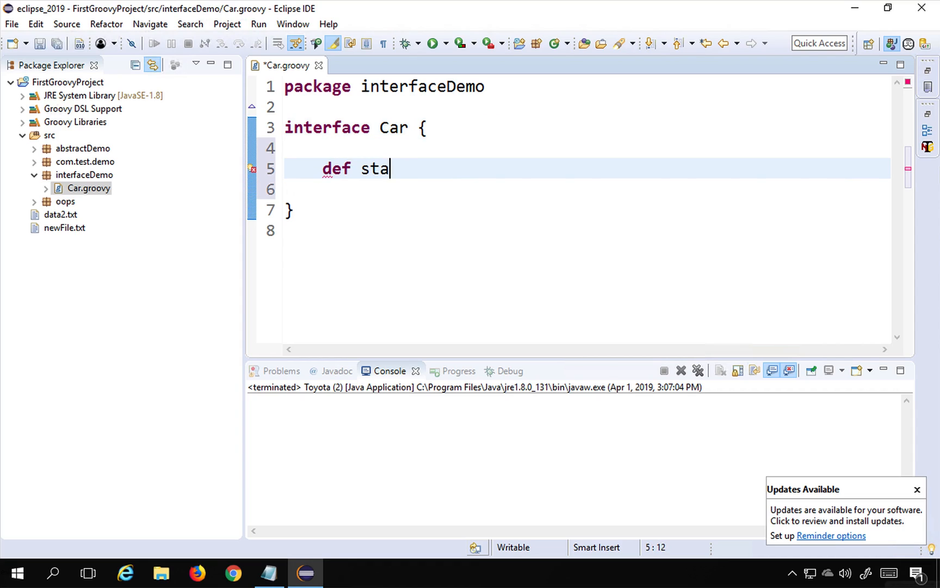
text(rtEngine())
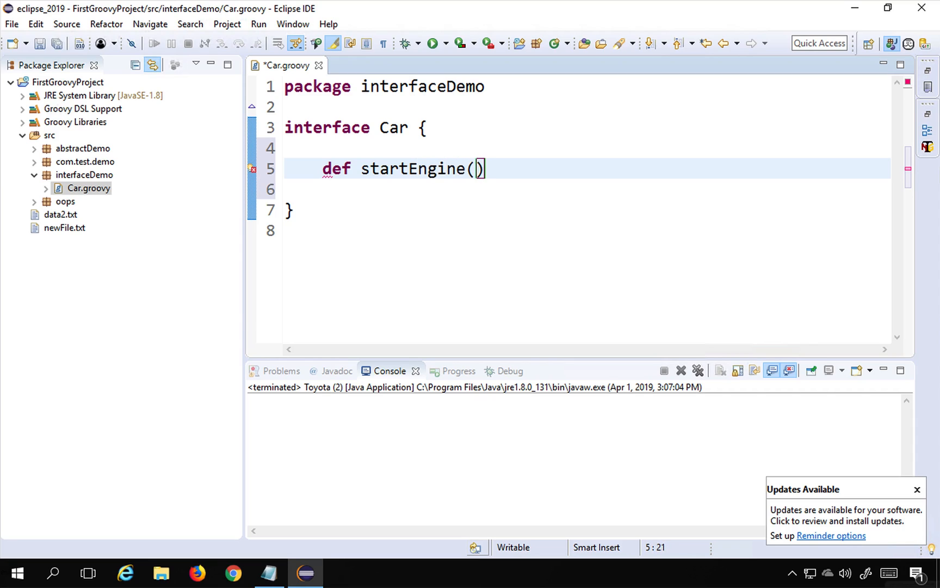
text(;)
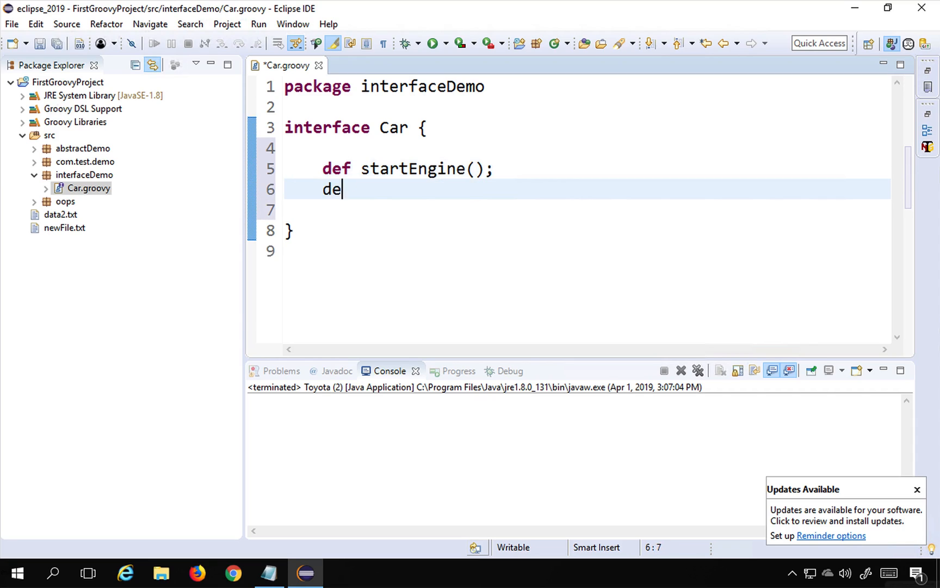
text(f stop)
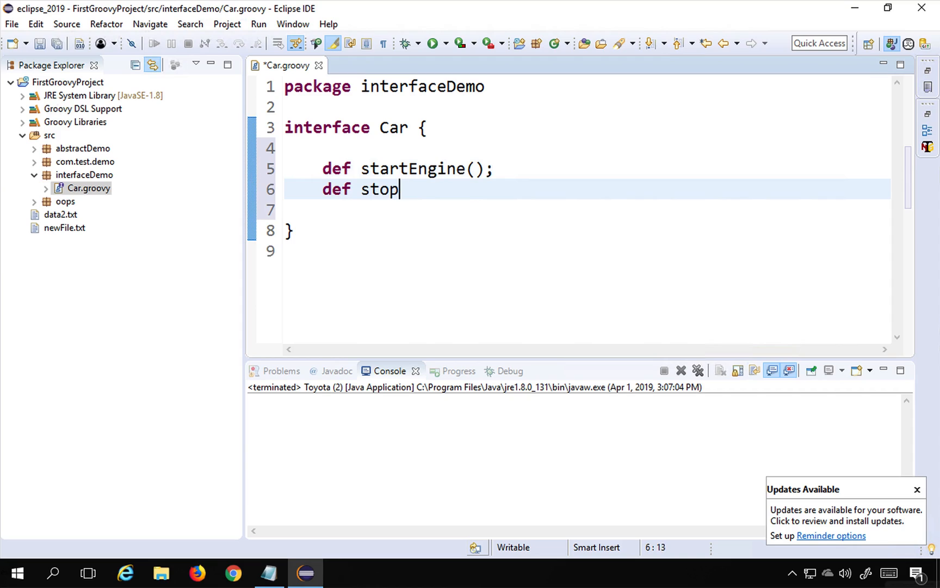
text(Engine)
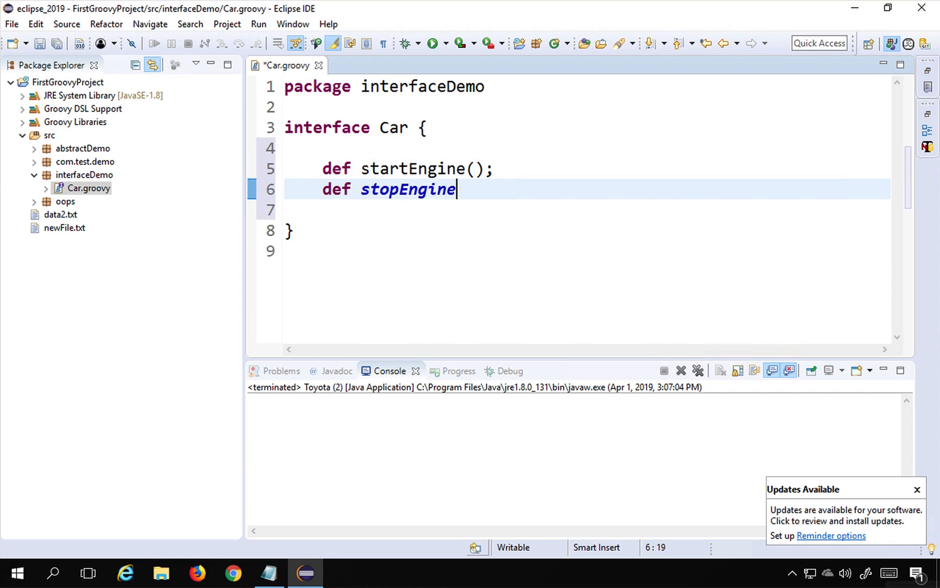
text(();)
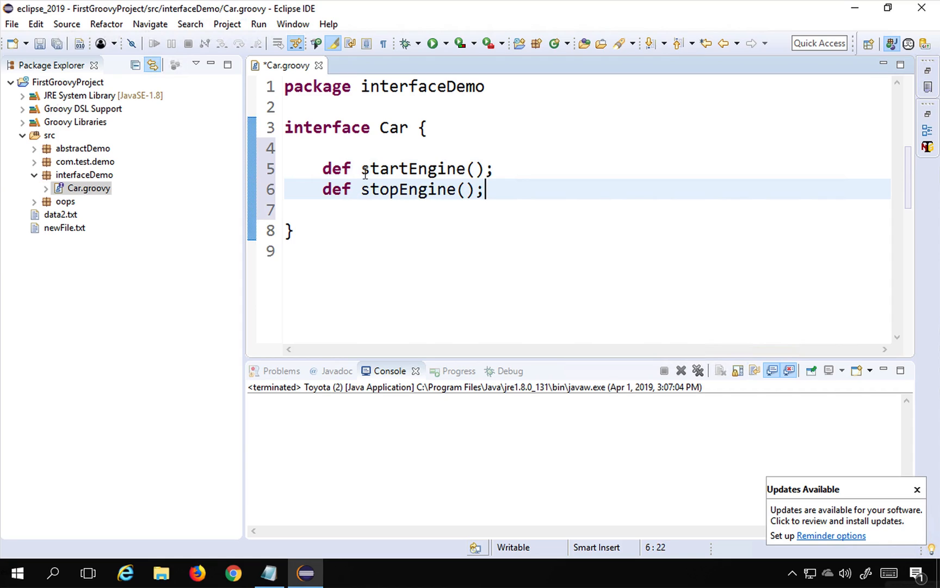
mouse_move(370, 216)
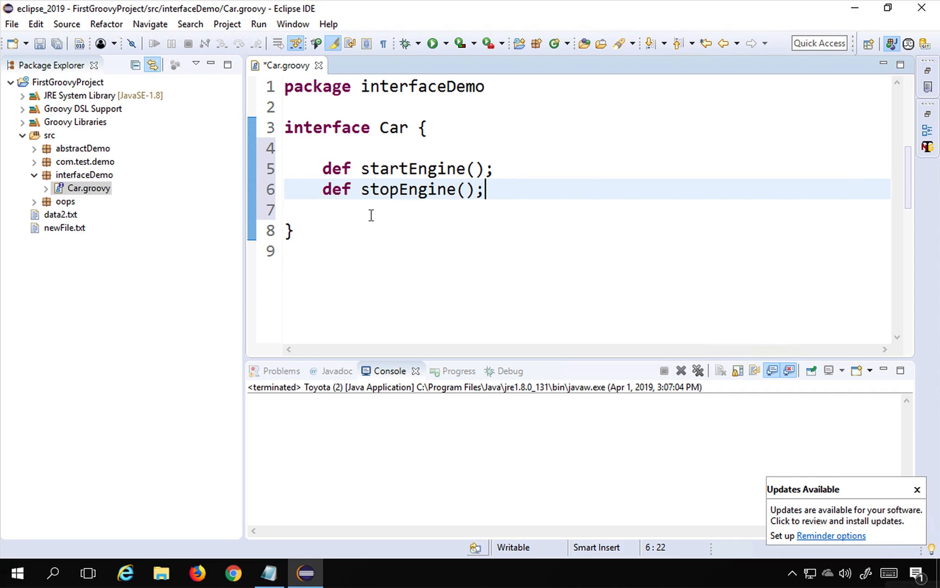
mouse_move(401, 143)
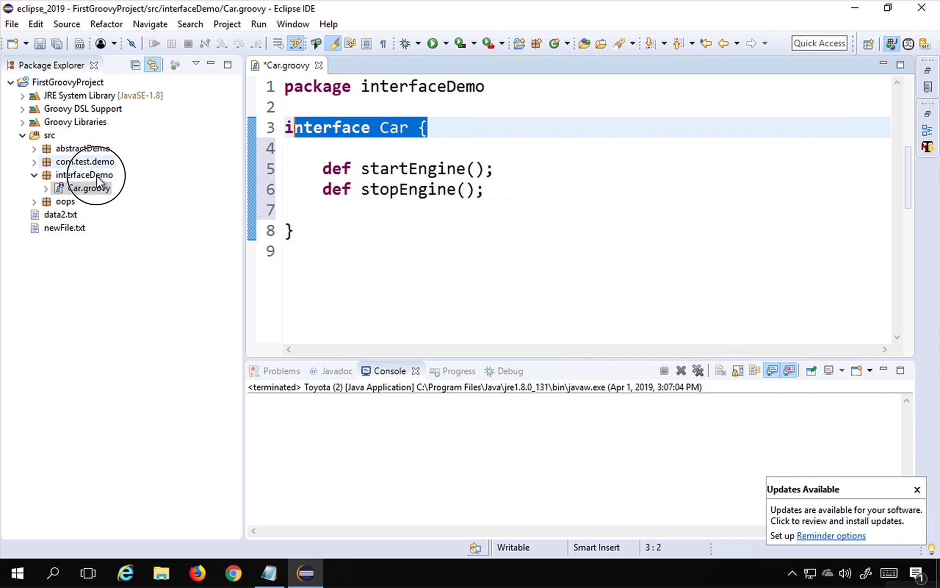
Step: Create a Groovy class named Toyota in interfaceDemo and place the cursor before its opening brace
right_click(84, 174)
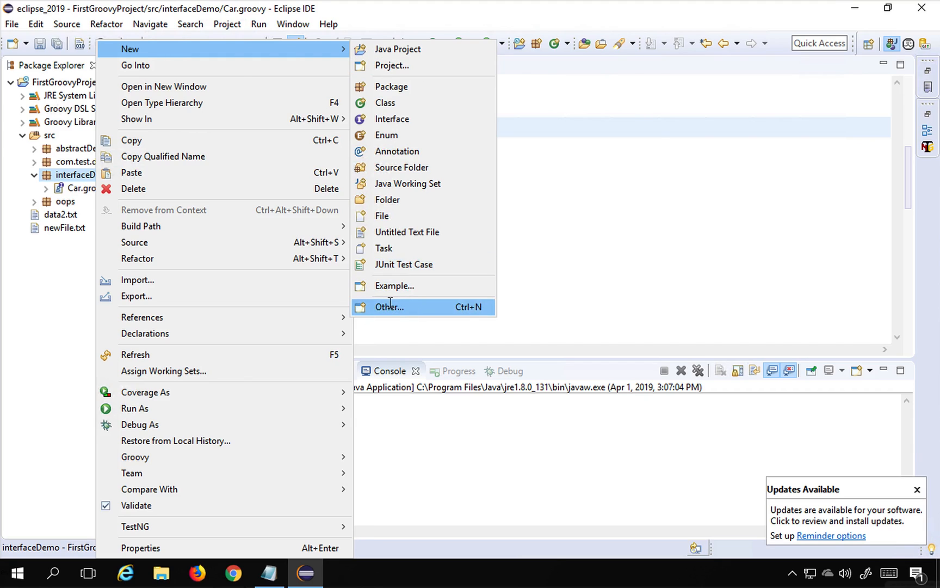
click(389, 307)
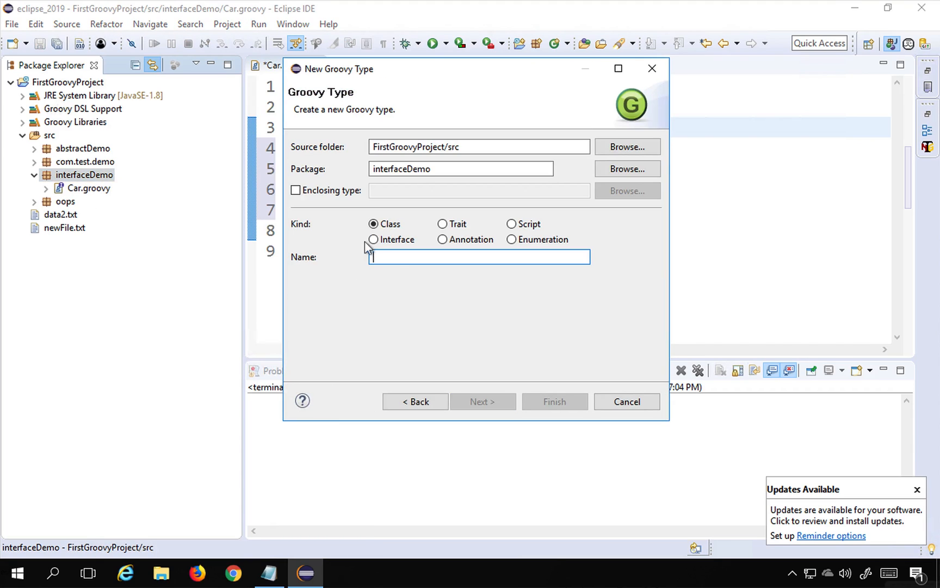
text(To)
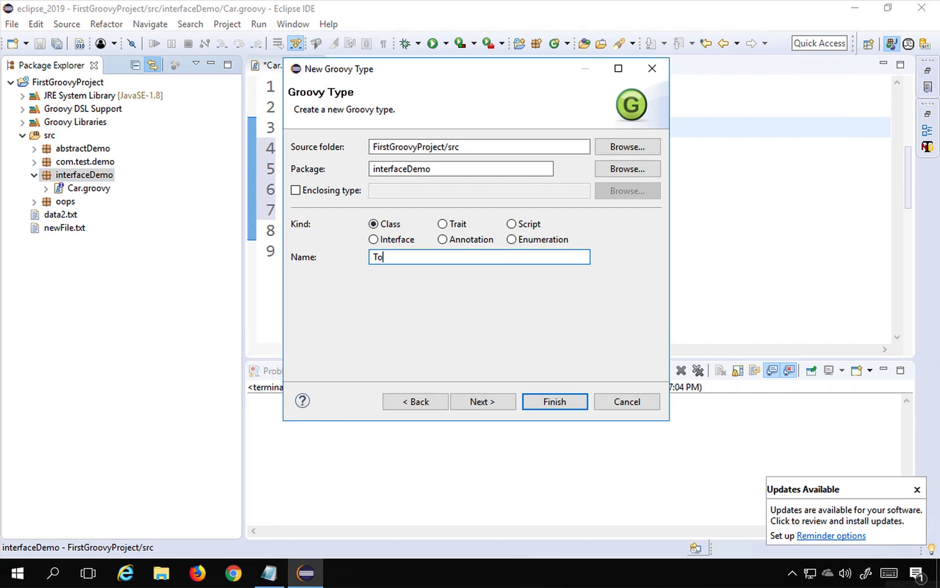
click(554, 401)
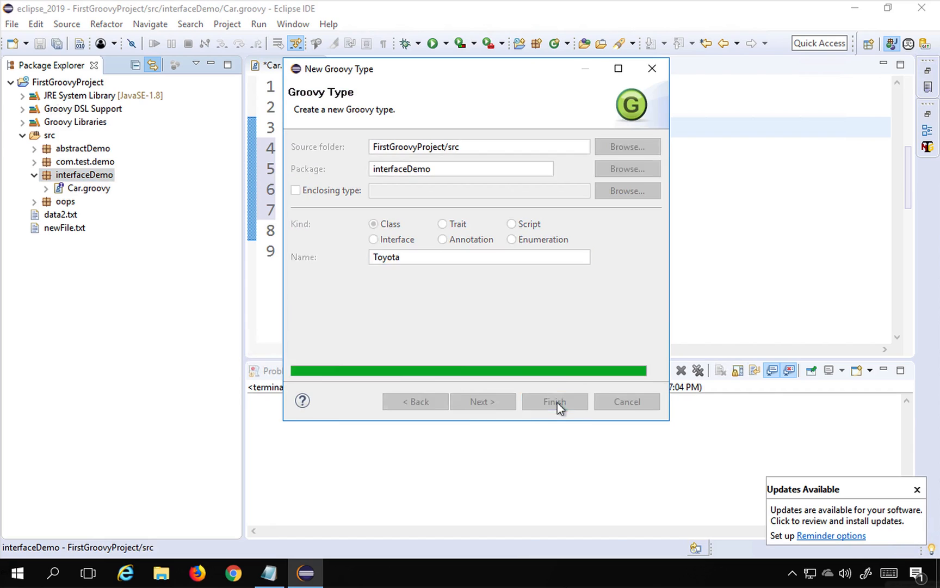
click(554, 401)
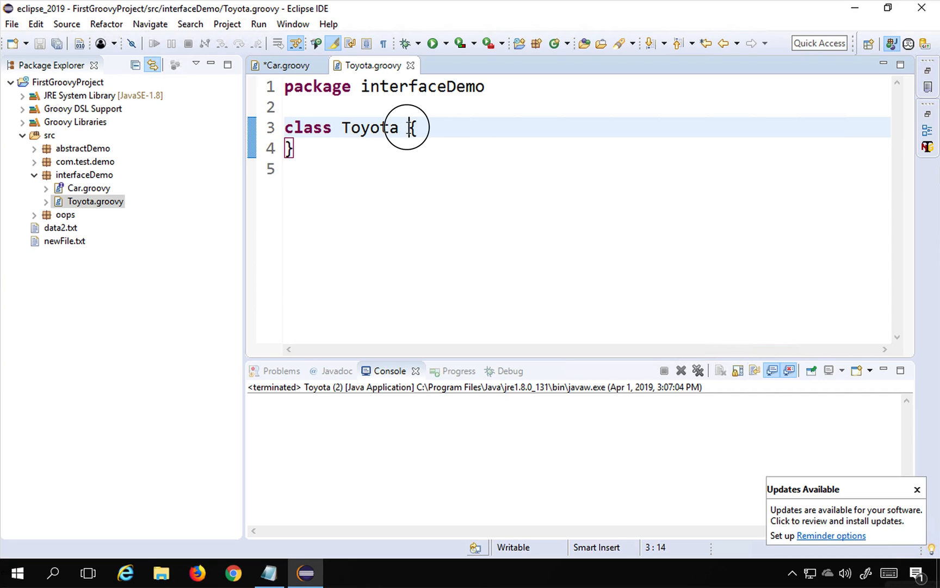
mouse_move(419, 193)
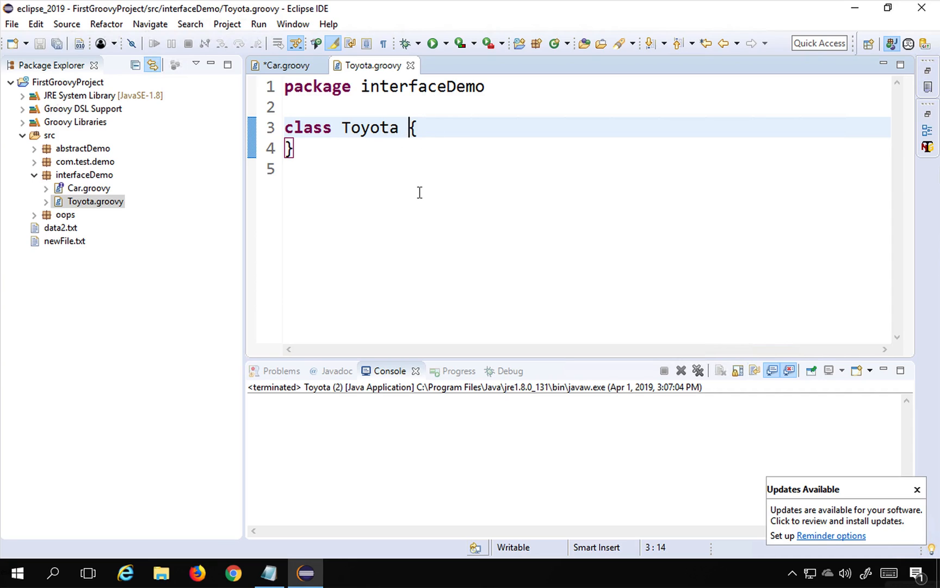
Step: Make the declaration read 'class Toyota implements Car', using Car from interfaceDemo
text(i)
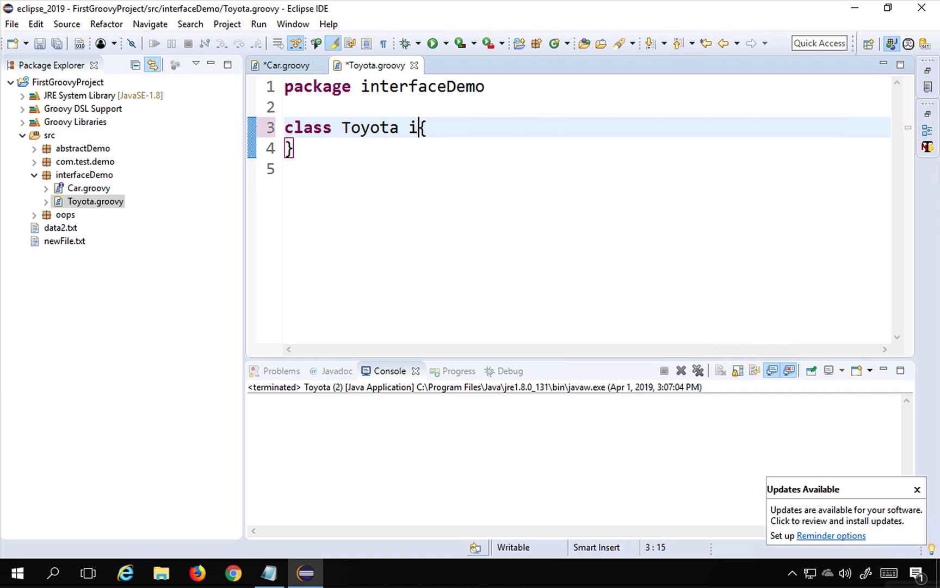
text(mple)
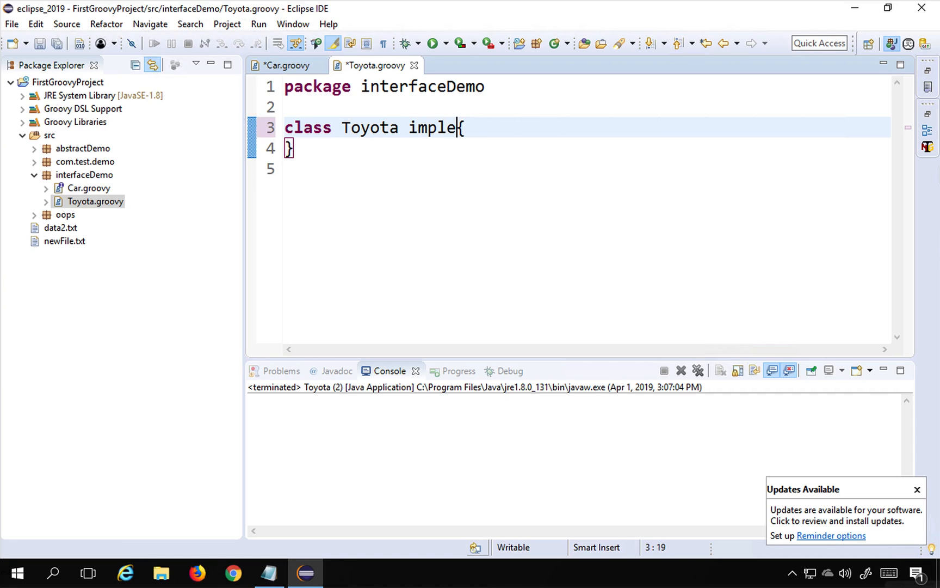
key(Backspace)
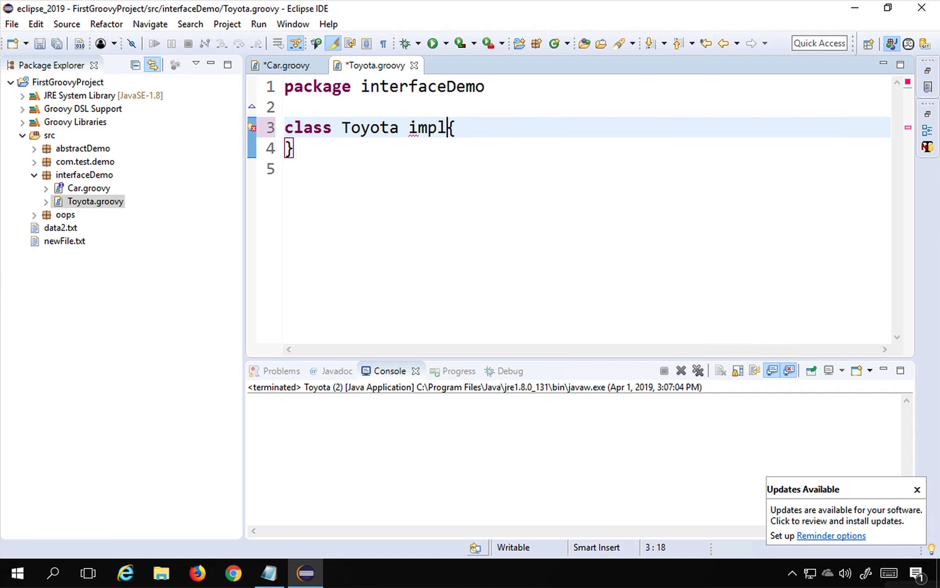
text(ements)
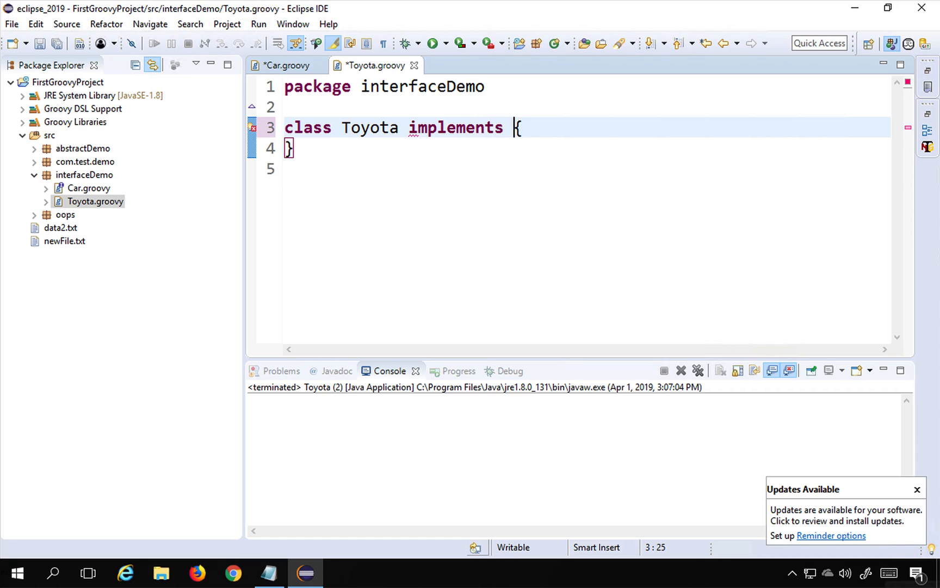
text(Car)
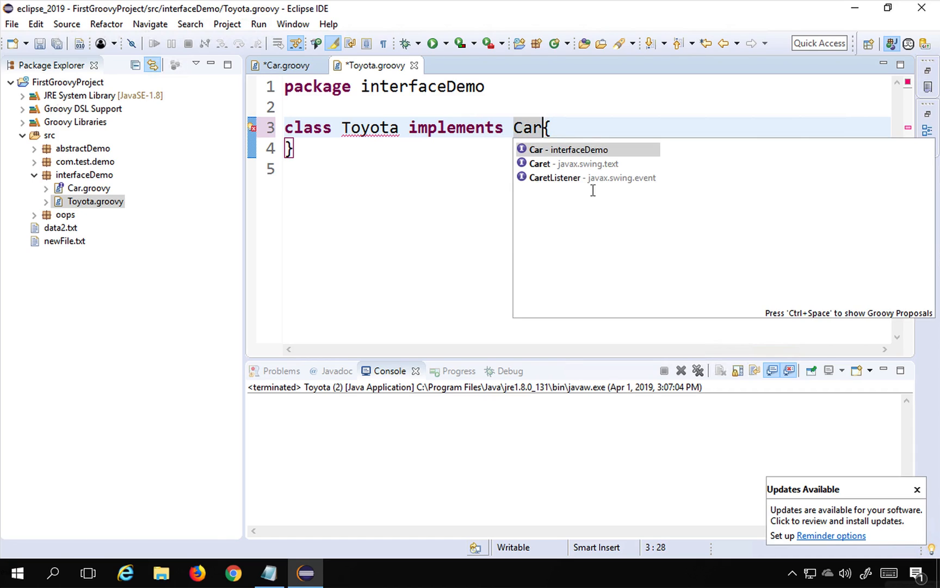
key(Escape)
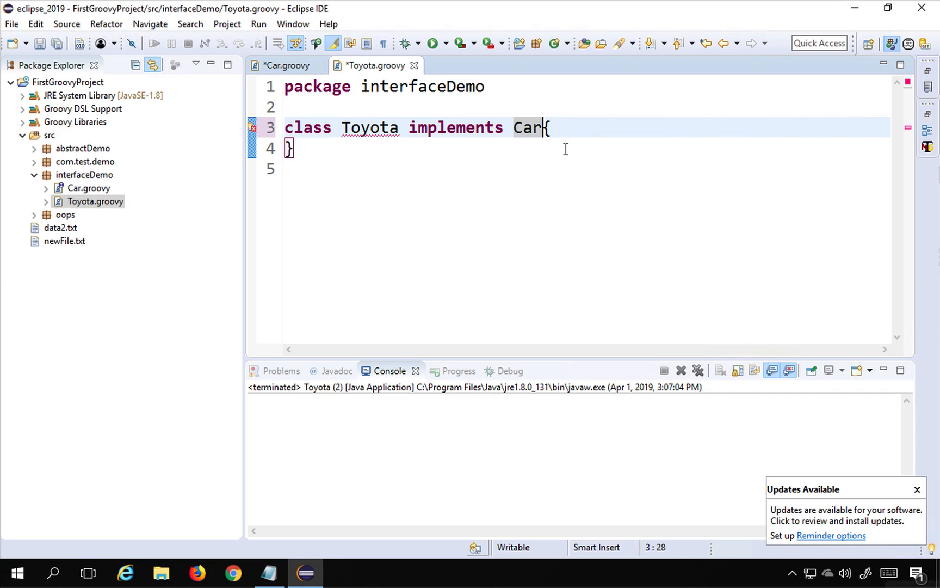
mouse_move(388, 143)
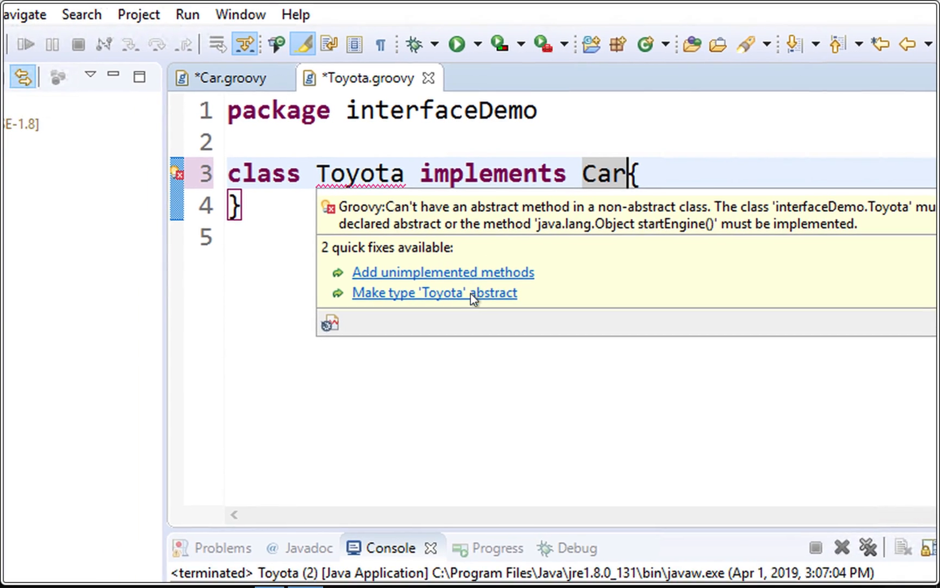
Step: Generate startEngine and stopEngine stubs via the 'Add unimplemented methods' quick fix
click(443, 272)
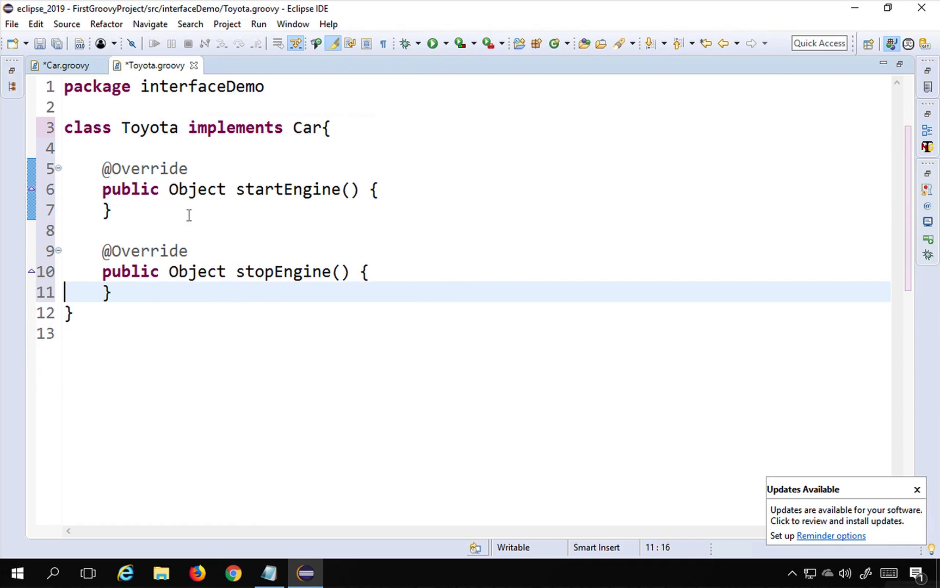
key(Enter)
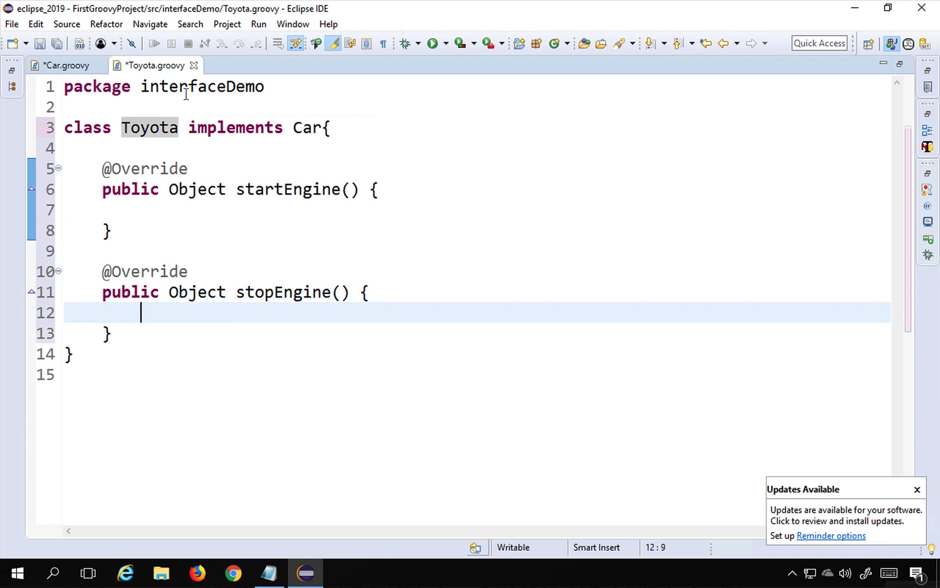
Step: Select Car's two method declarations and compare them with Toyota's stubs
click(60, 65)
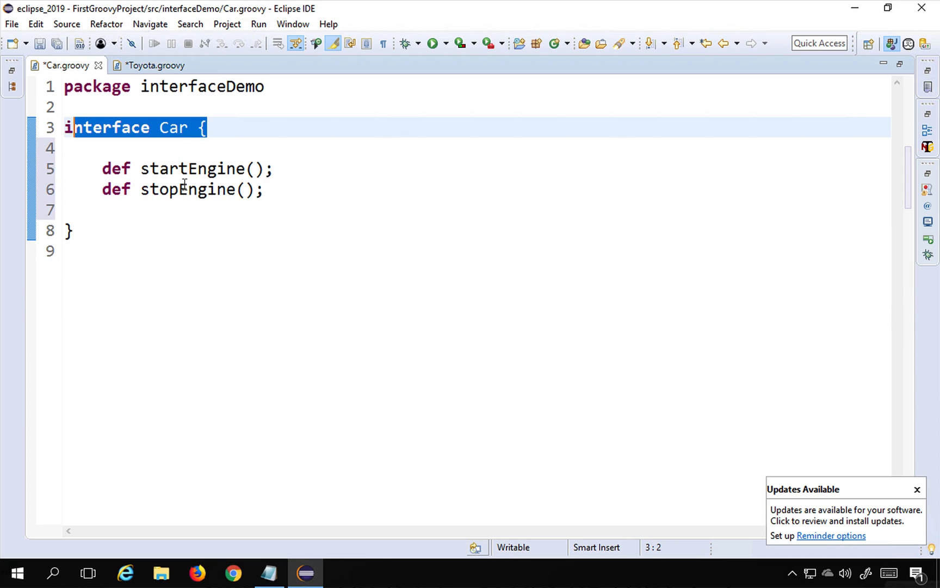
click(275, 169)
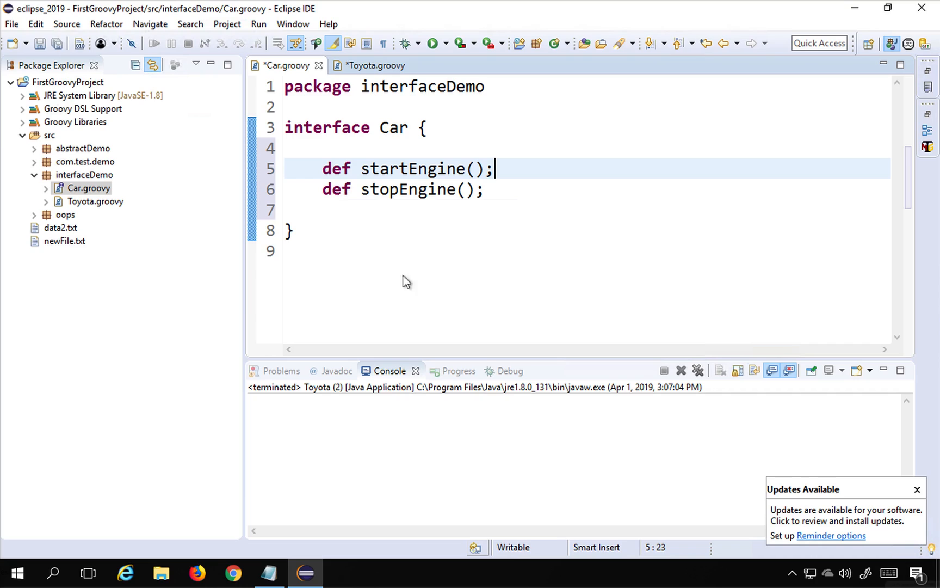
mouse_move(411, 190)
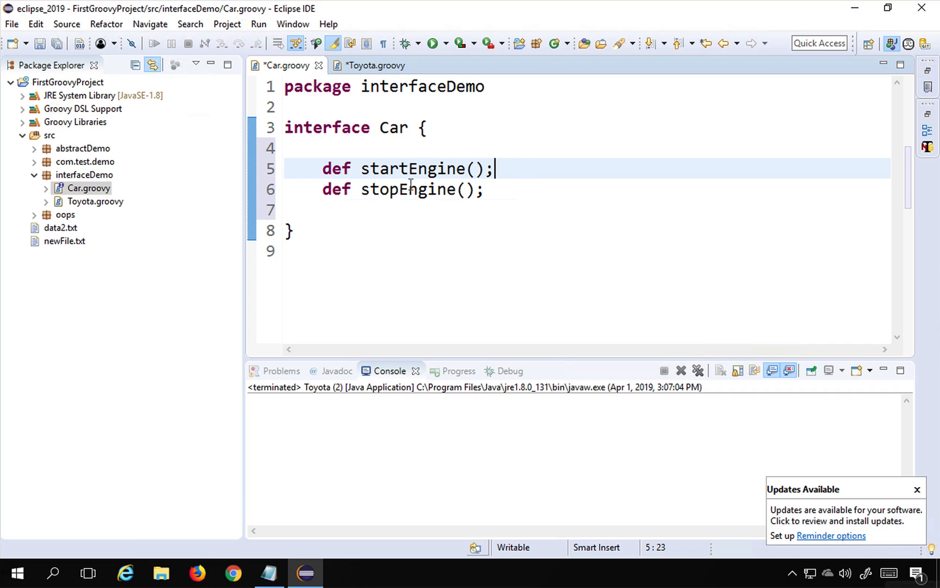
mouse_move(394, 127)
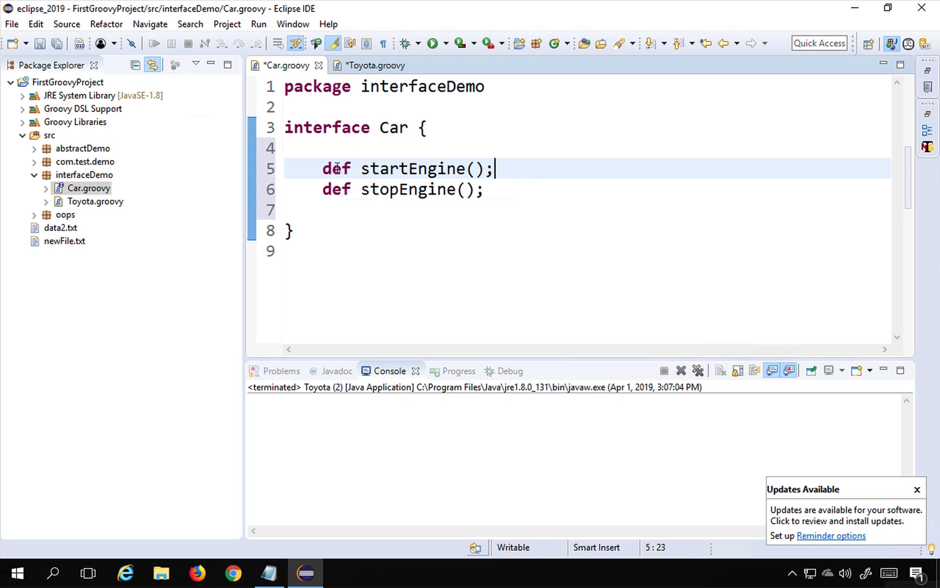
double_click(414, 169)
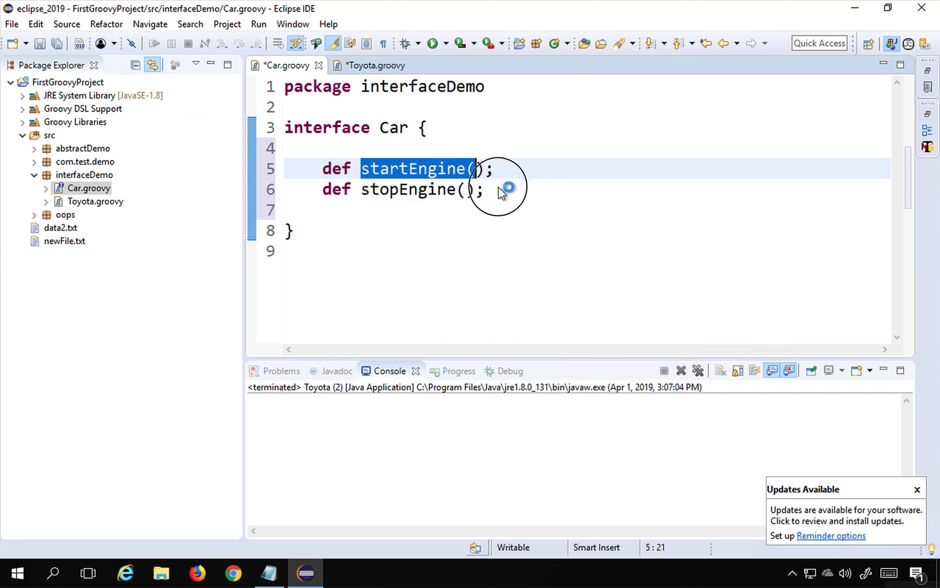
drag(485, 169, 485, 189)
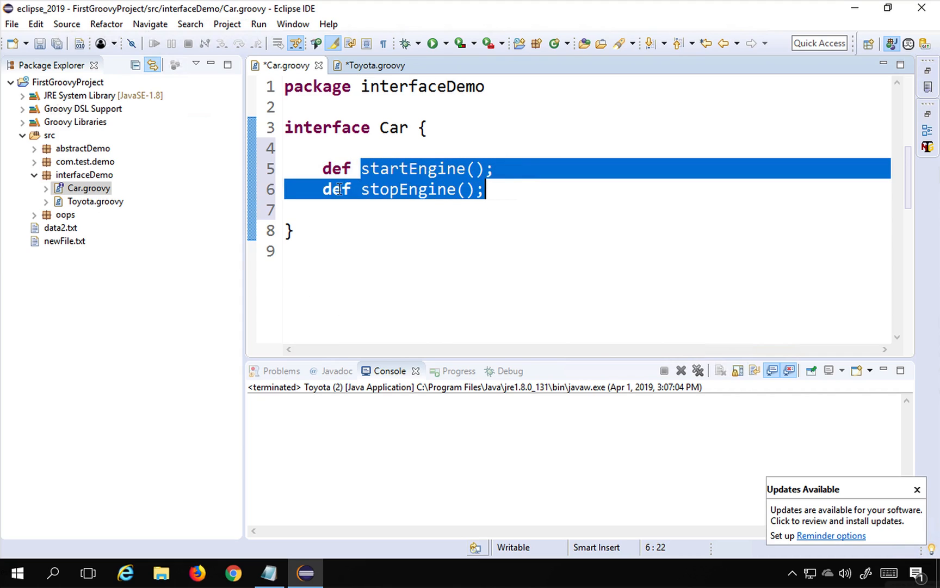
click(372, 65)
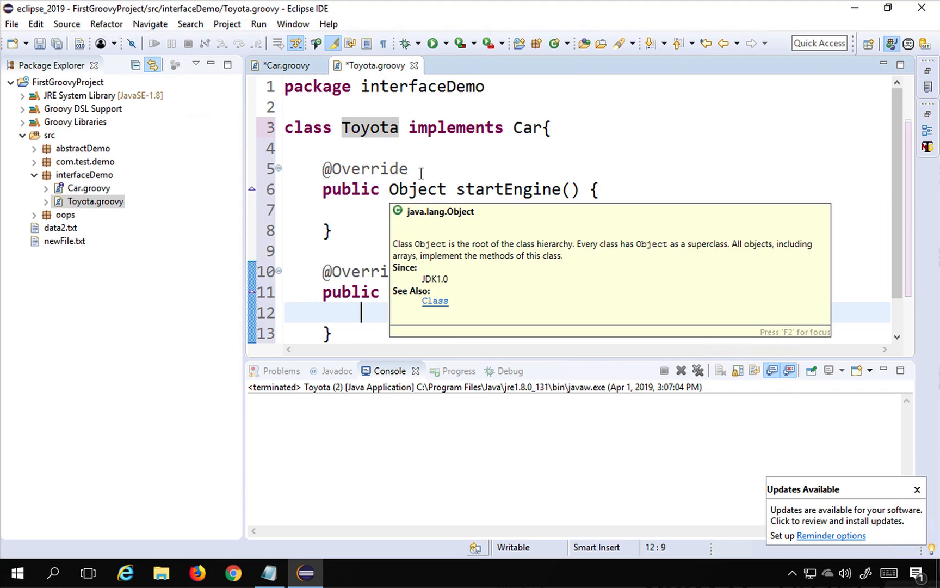
click(286, 66)
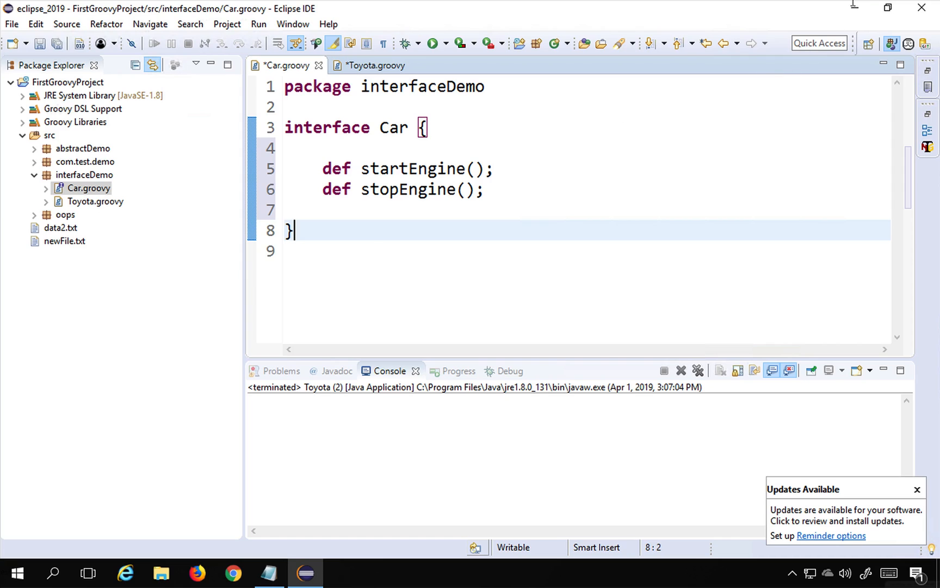
Step: Bring the Groovy Basics notes in Notepad to the front
click(268, 573)
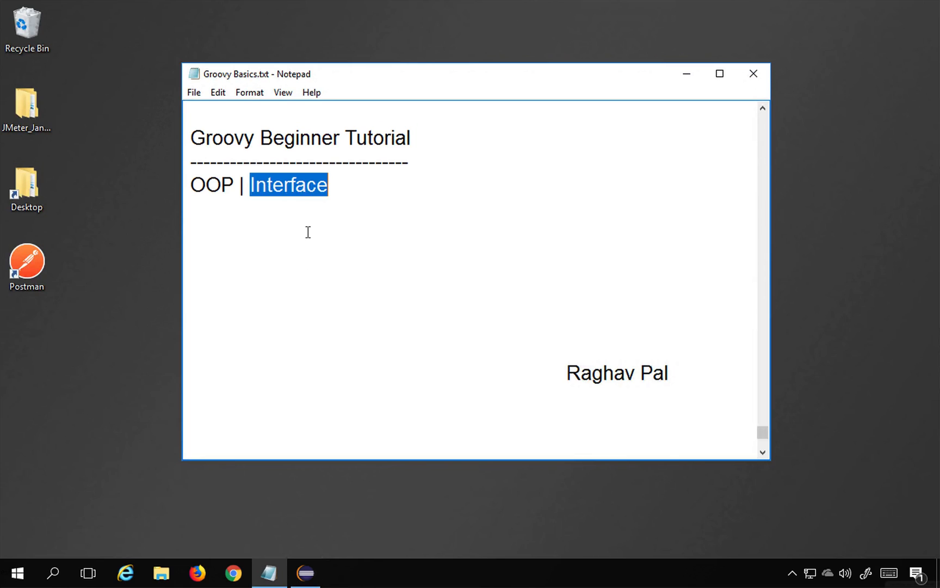